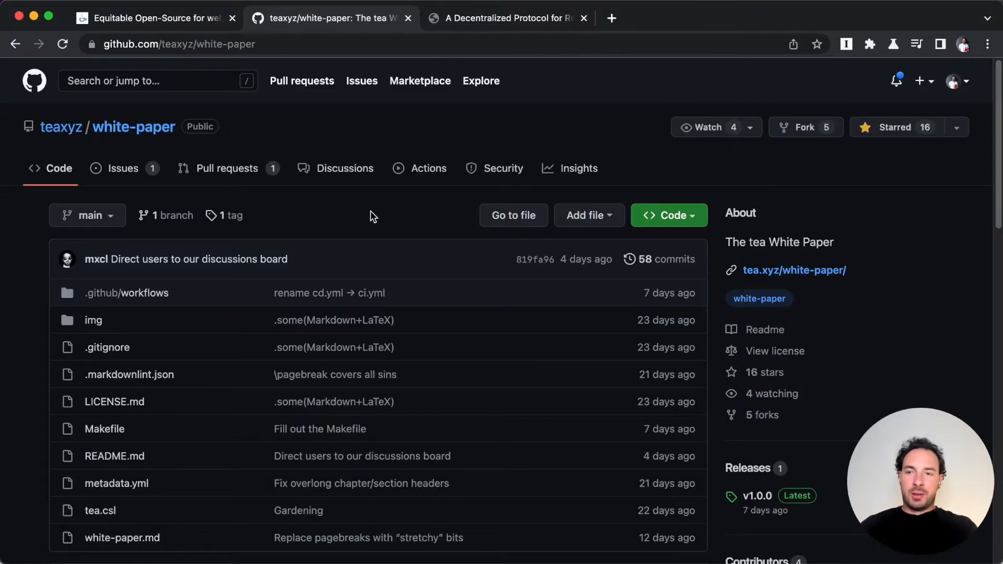
pyautogui.moveTo(53, 358)
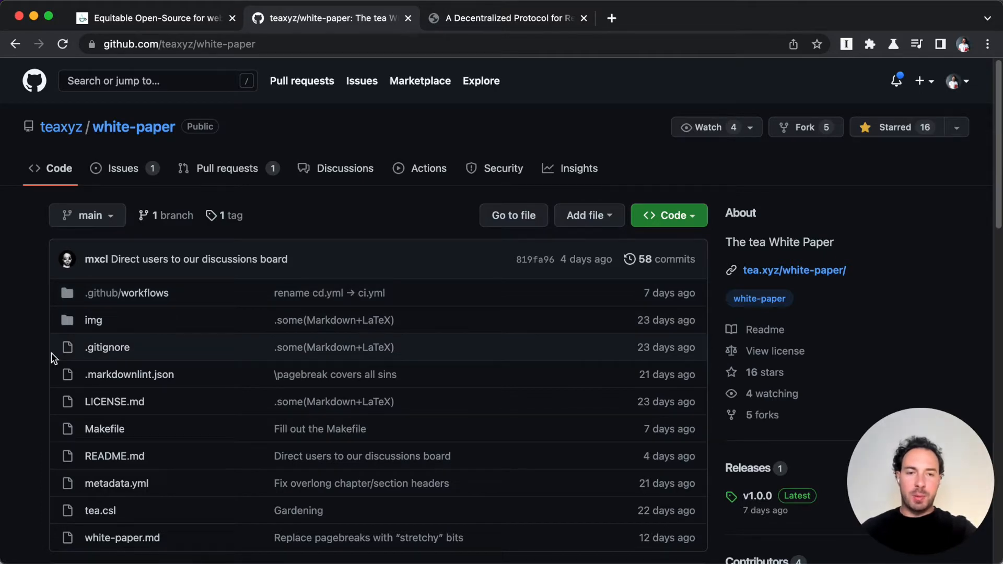
# Go to the v1.0.0 release of the teaxyz/white-paper repository and view the PDF
pyautogui.scroll(-3)
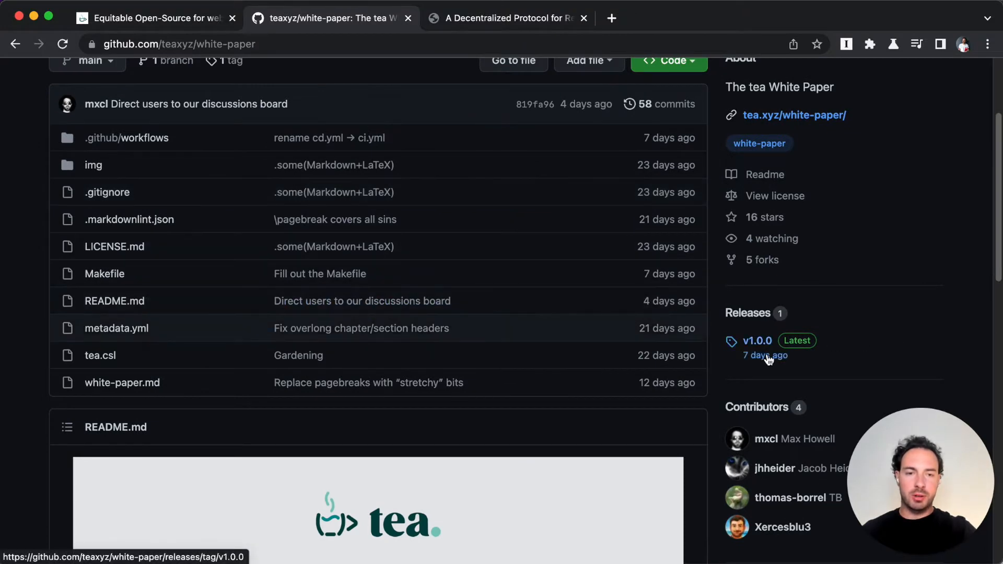
pyautogui.click(758, 340)
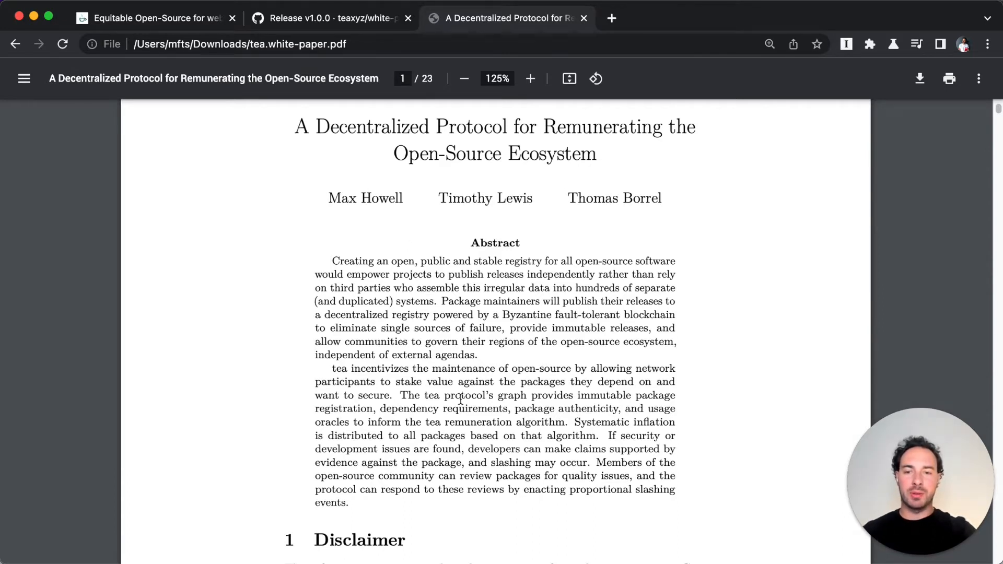
# Read from the abstract on page 1 to 4.1 The Package Manager on page 3
pyautogui.scroll(-3)
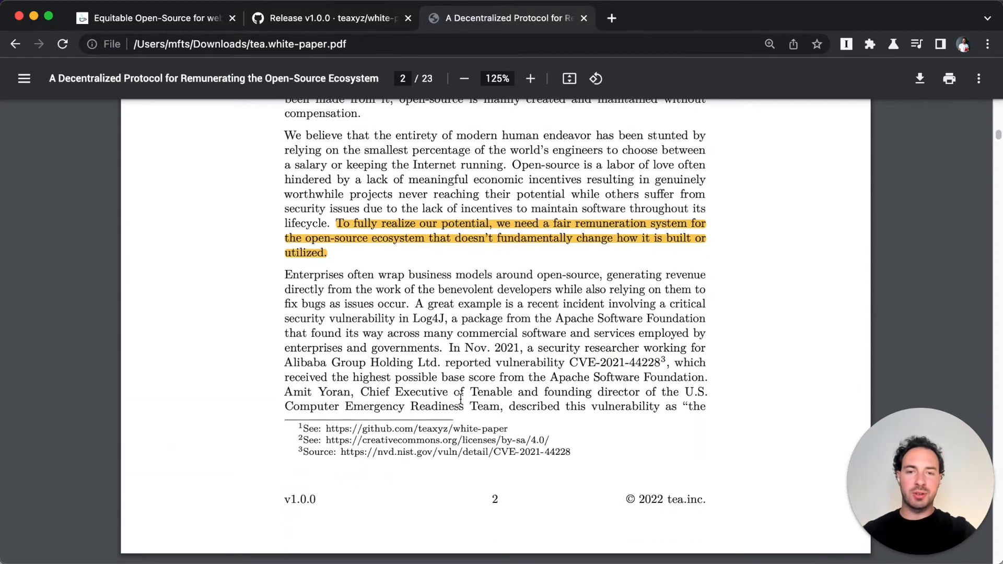
pyautogui.scroll(-3)
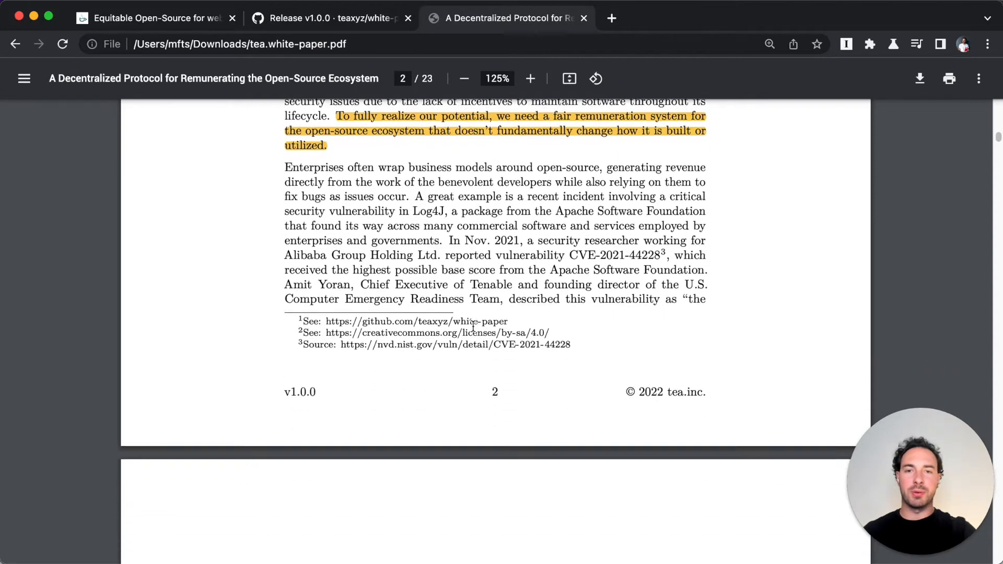
pyautogui.scroll(-3)
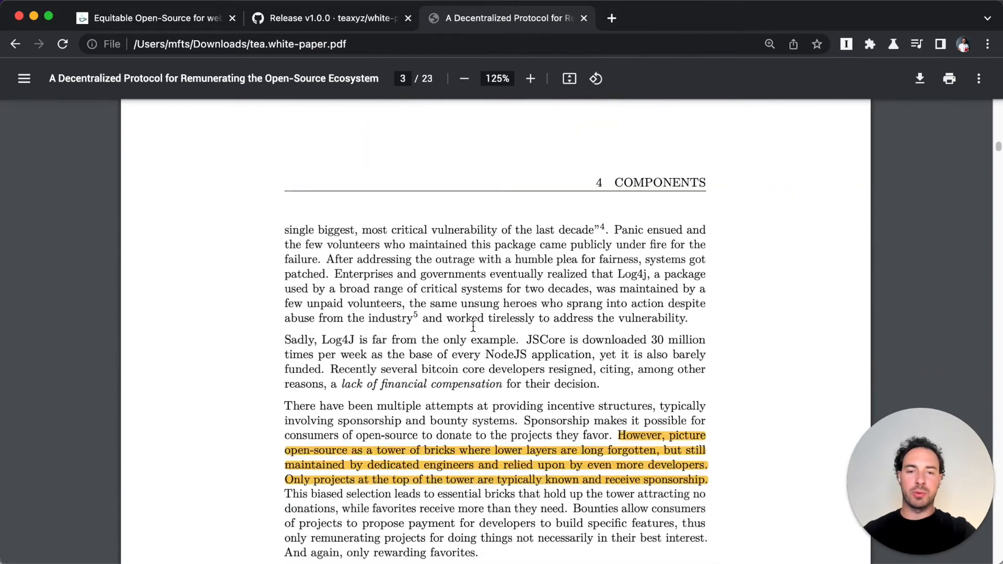
pyautogui.scroll(-3)
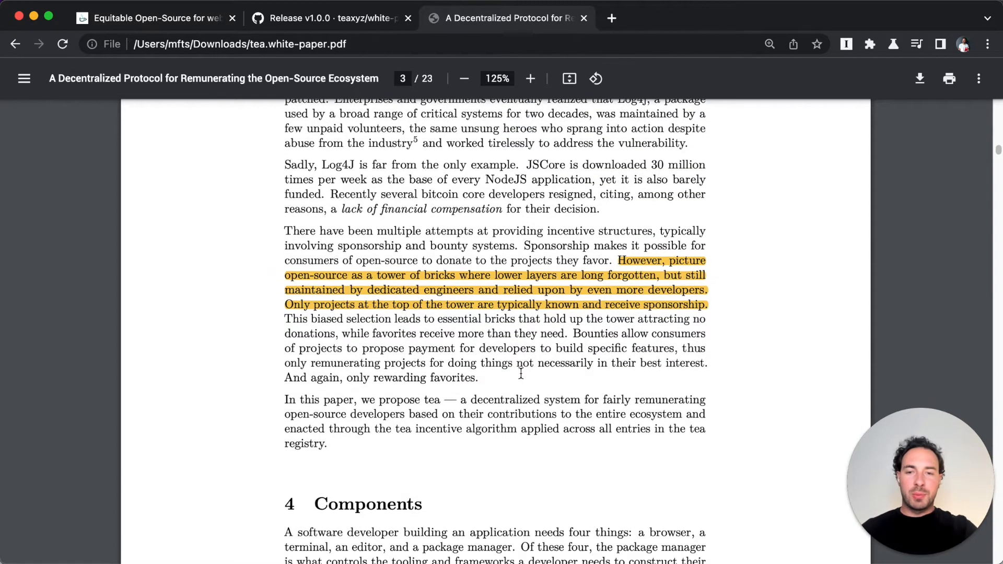
pyautogui.scroll(-3)
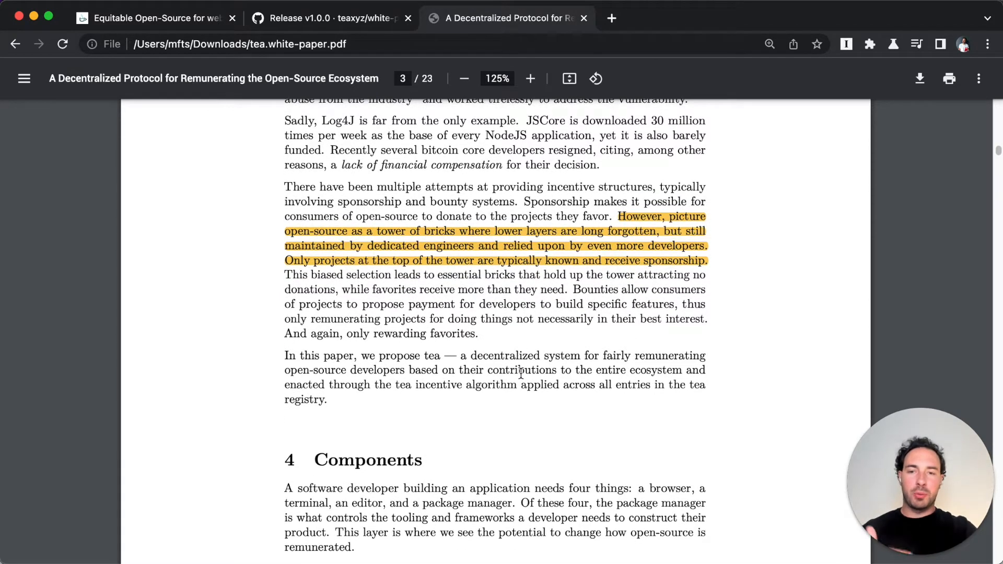
pyautogui.scroll(-3)
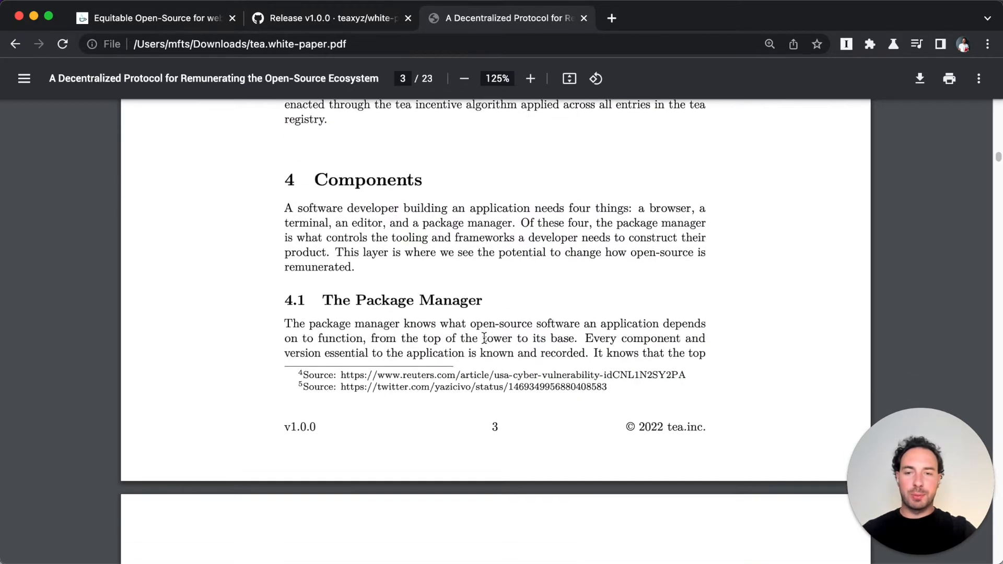
pyautogui.scroll(-3)
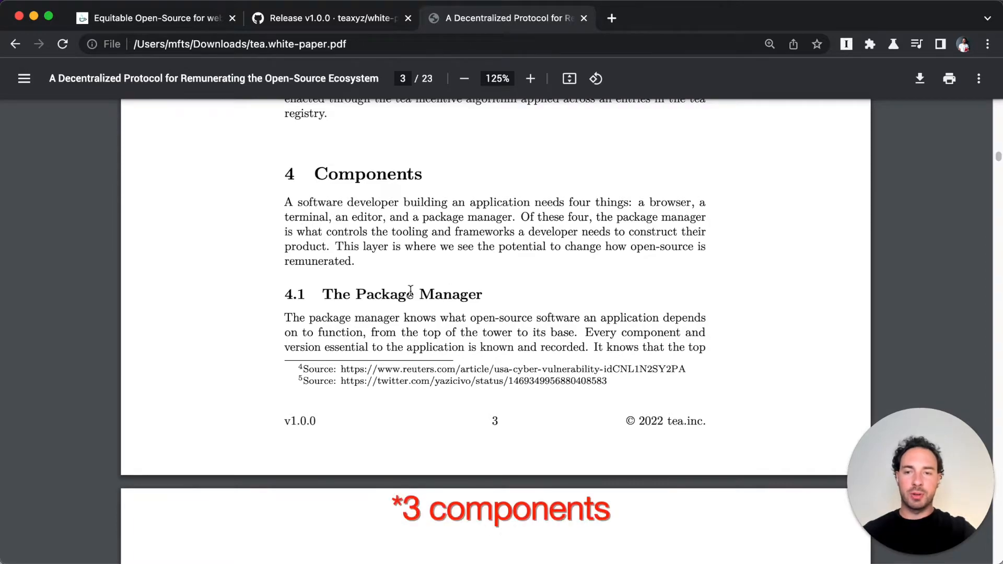
# Scroll ahead past page 4, then back up to Figure 1's steeping rewards diagram
pyautogui.scroll(-3)
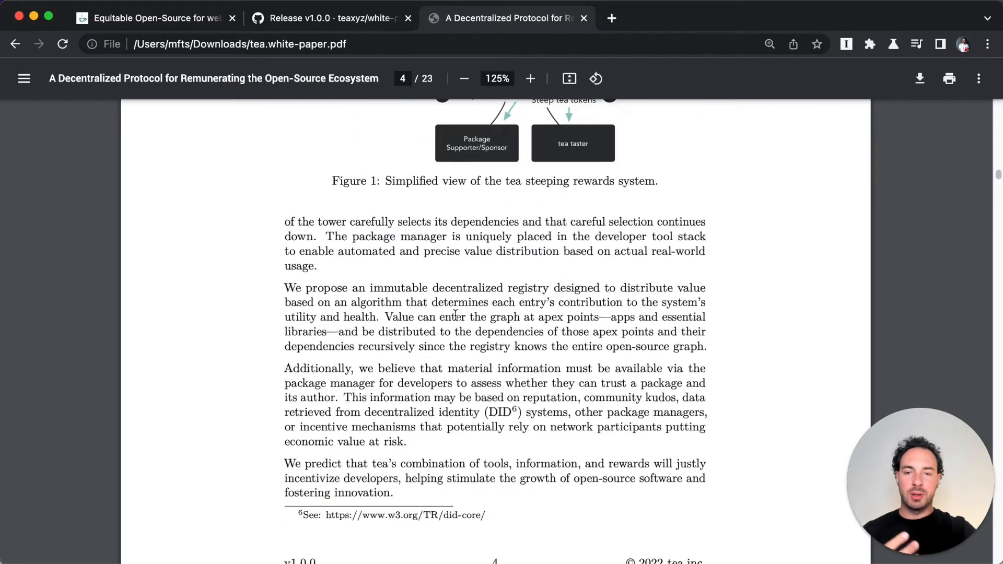
pyautogui.scroll(-3)
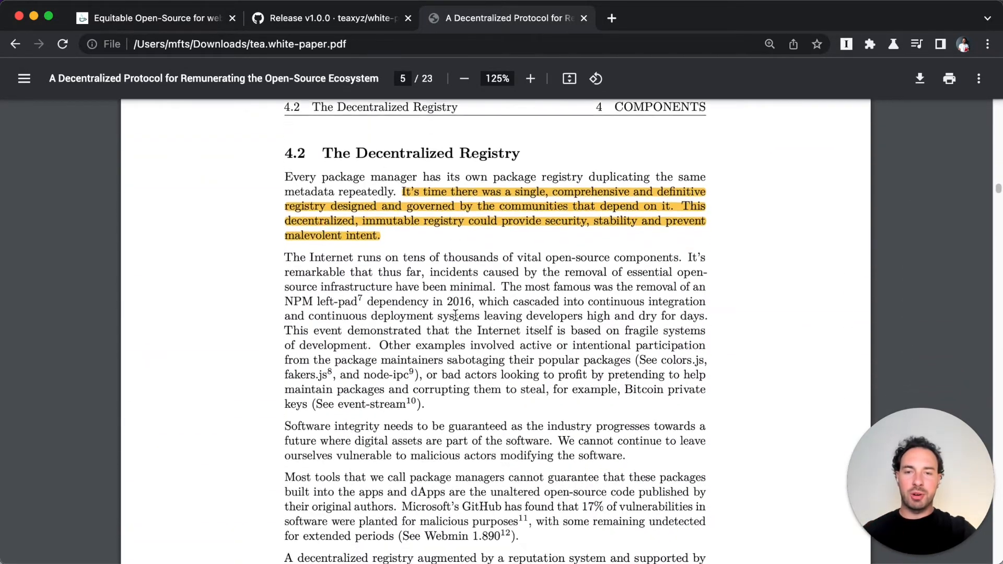
pyautogui.scroll(-3)
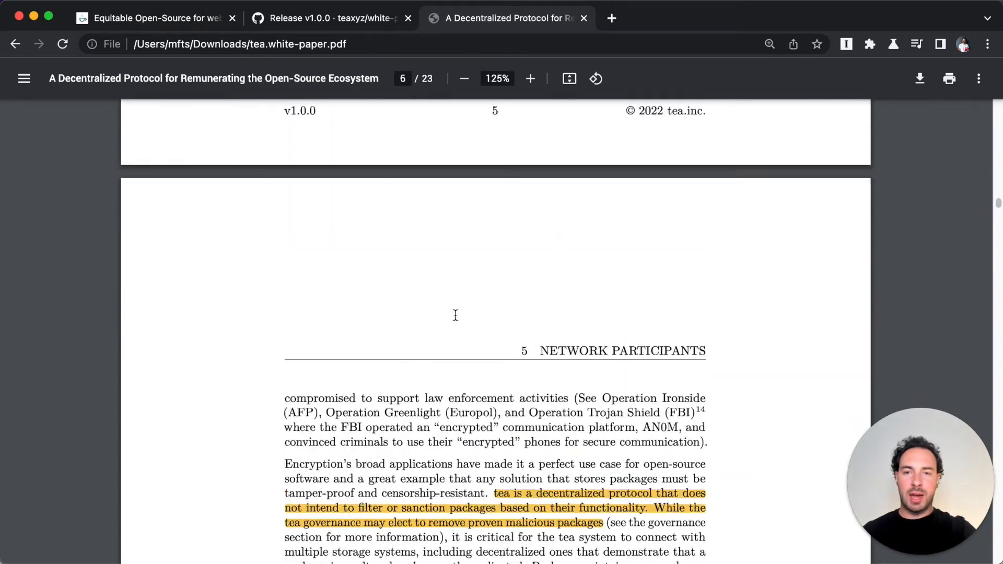
pyautogui.scroll(3)
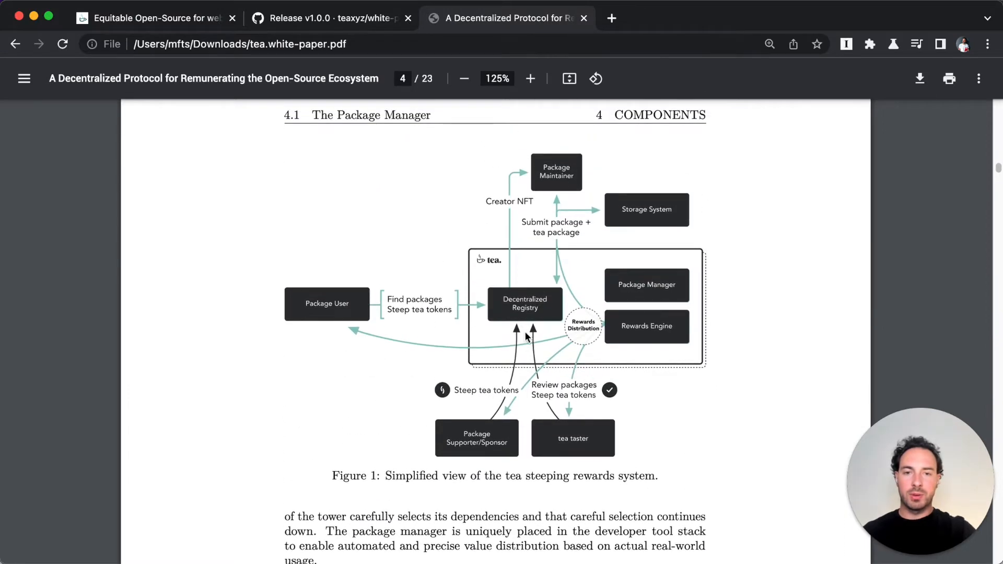
pyautogui.moveTo(505, 308)
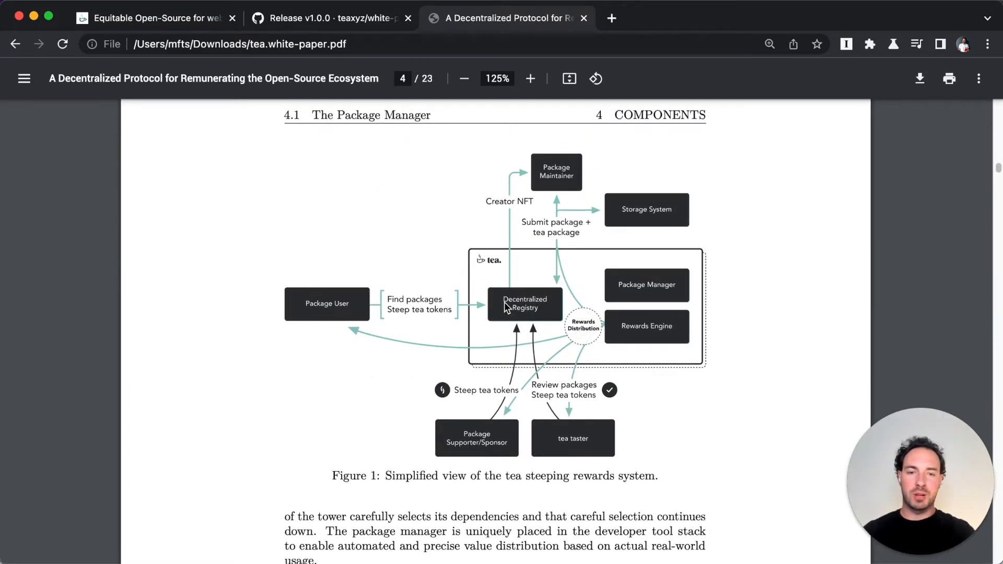
pyautogui.moveTo(559, 309)
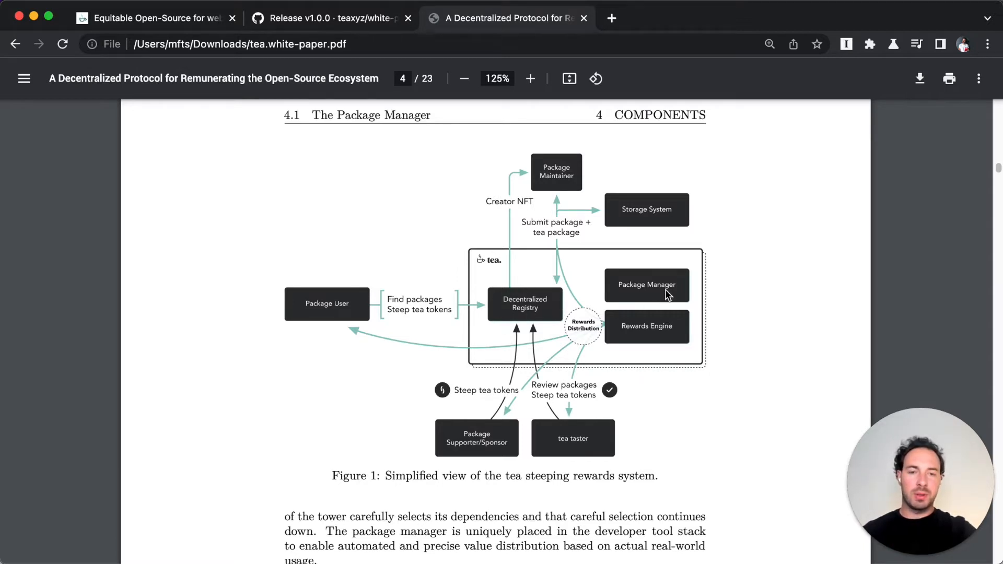
pyautogui.moveTo(645, 296)
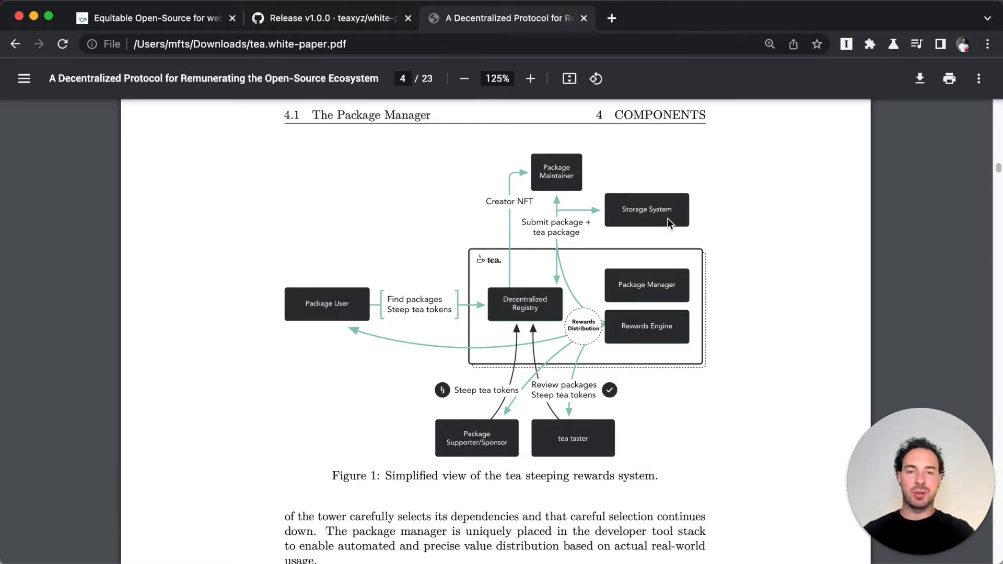
pyautogui.moveTo(308, 286)
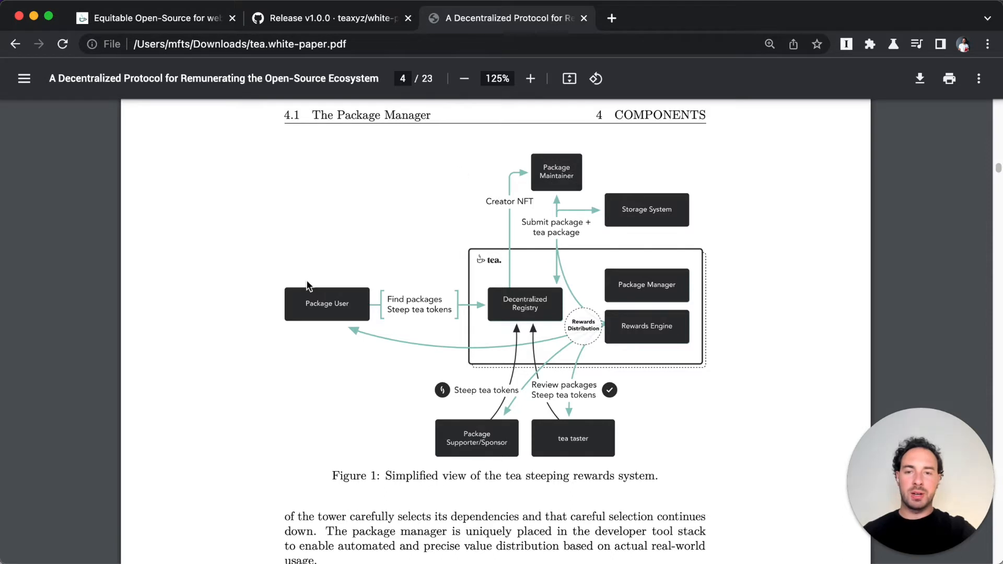
pyautogui.moveTo(473, 457)
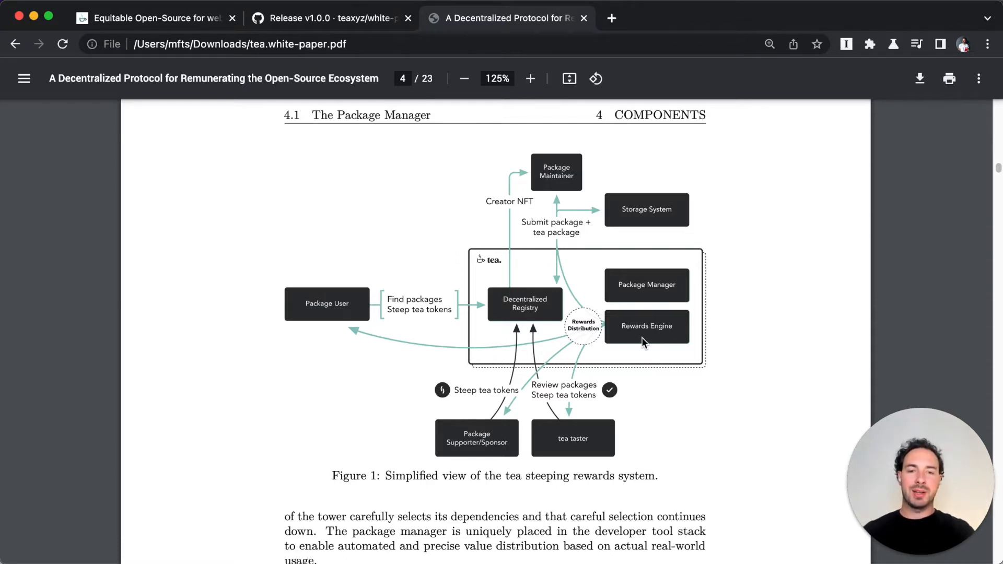
# Read sections 5.1–5.3 on maintainers, users and sponsors up to 5.4 tea Tasters on page 8
pyautogui.scroll(-3)
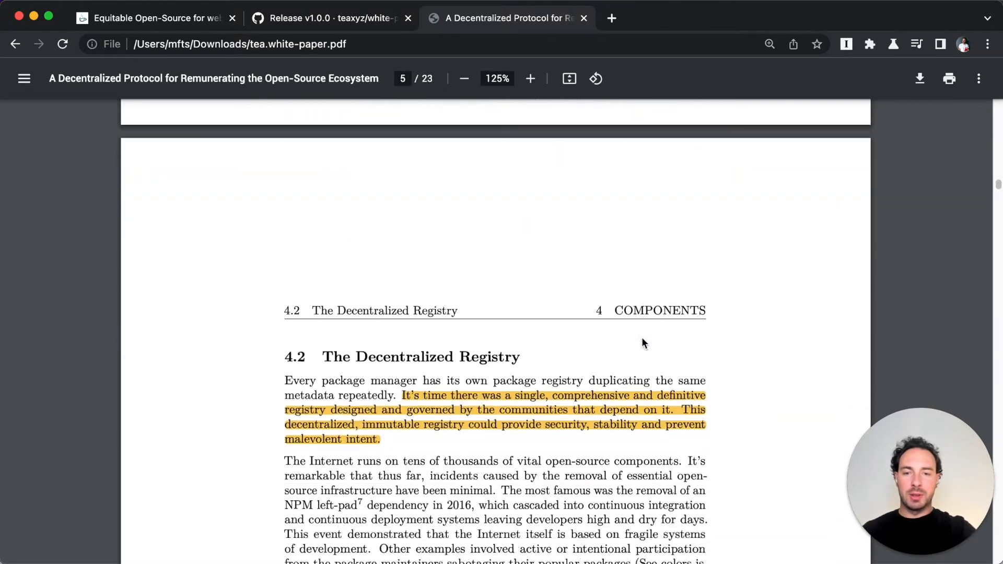
pyautogui.scroll(-3)
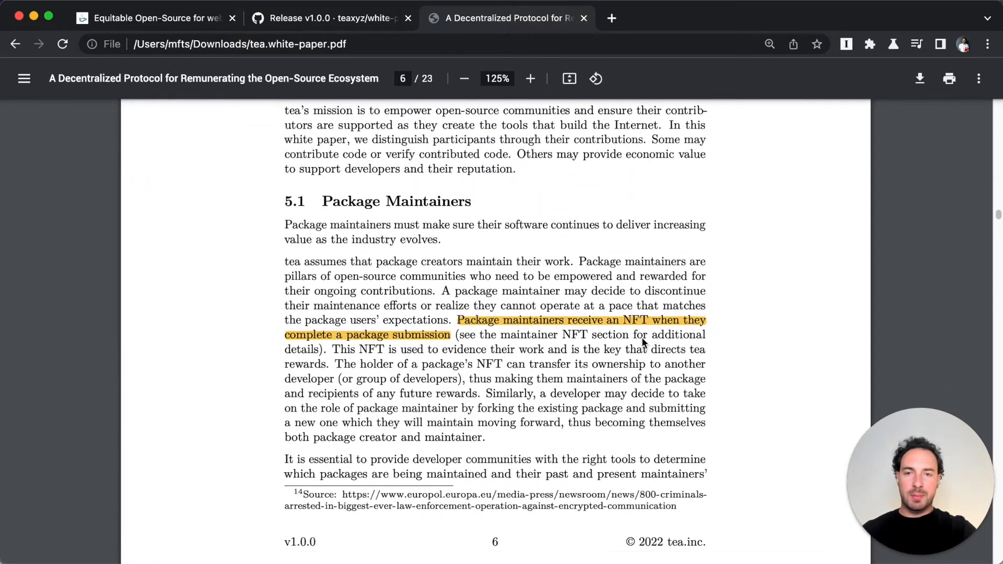
pyautogui.scroll(-3)
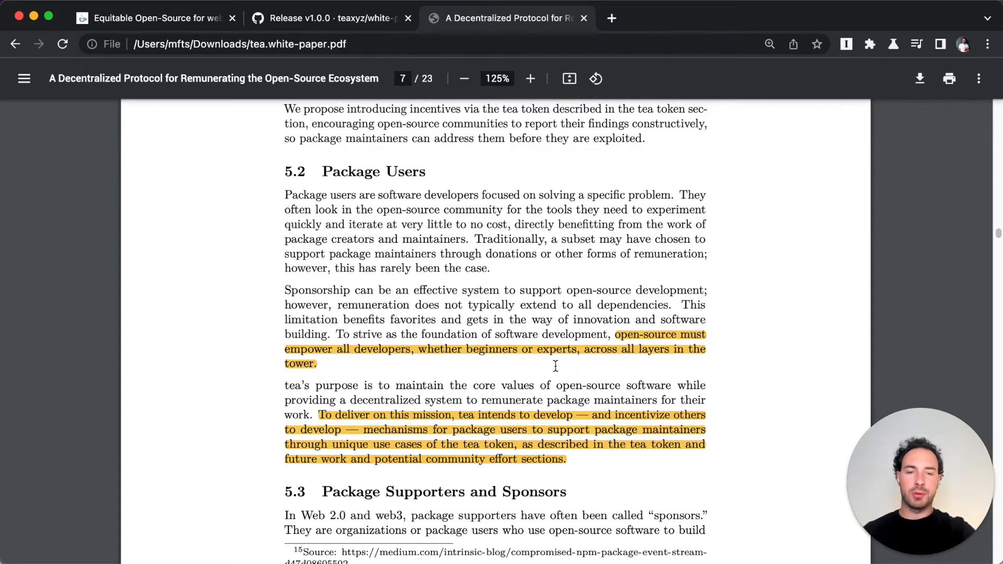
pyautogui.scroll(-3)
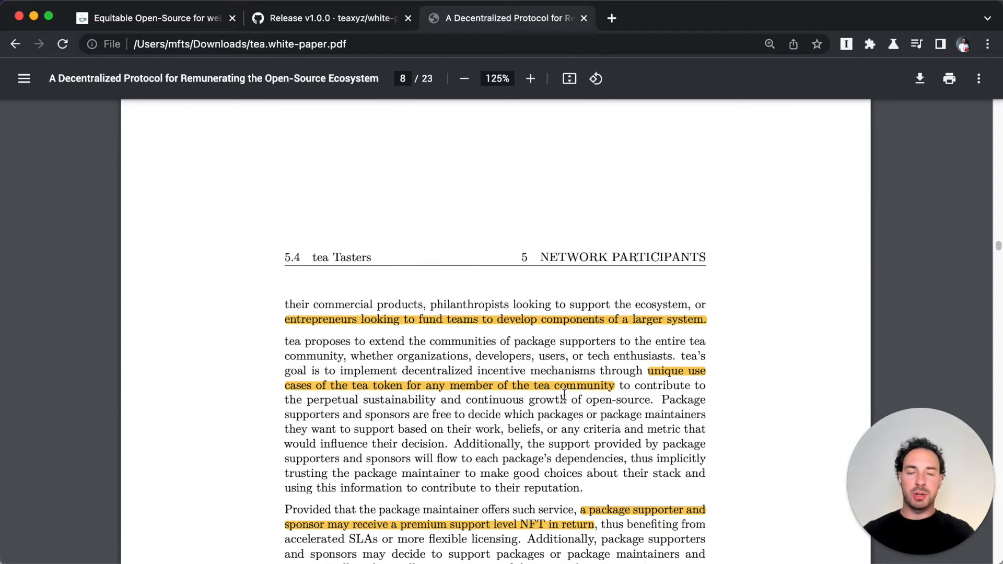
pyautogui.scroll(-3)
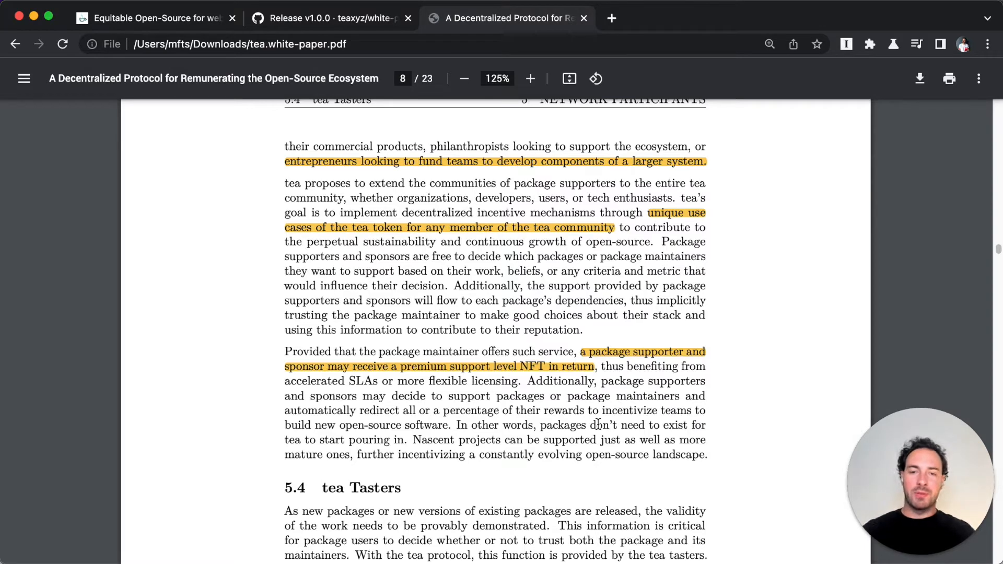
pyautogui.moveTo(562, 407)
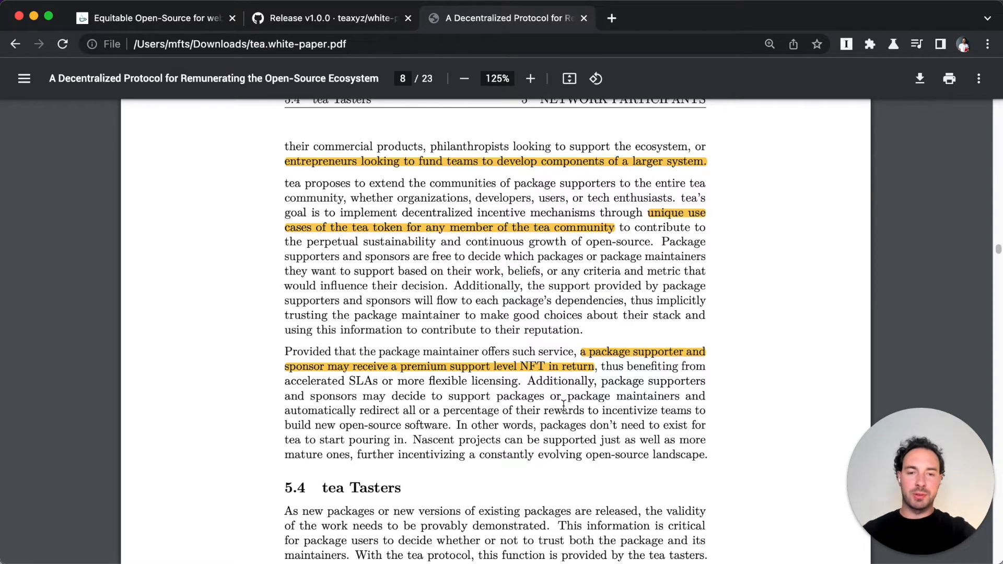
# Read section 5.4 tea Tasters through page 8 and on to 6.1 Package Submission on page 10
pyautogui.scroll(-3)
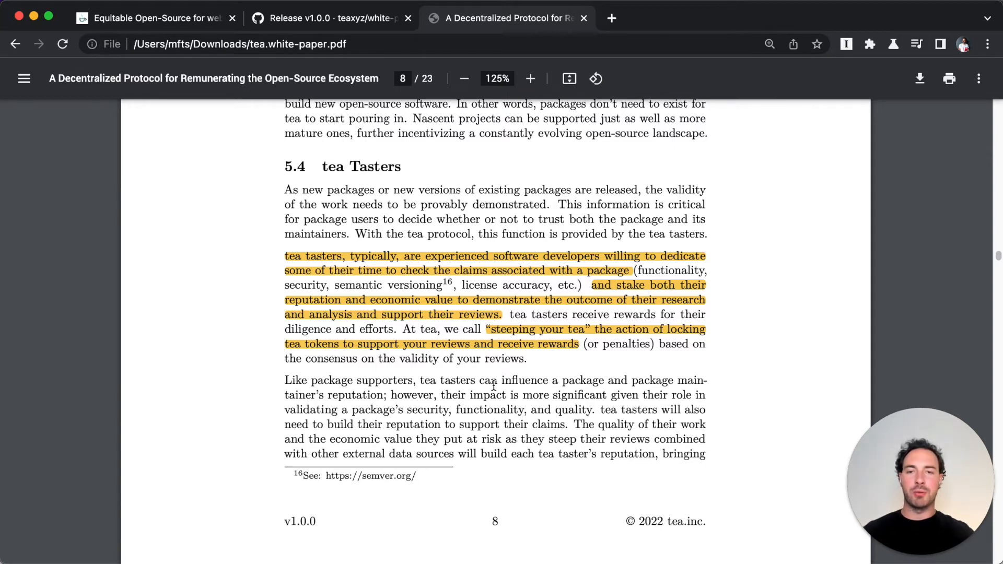
pyautogui.moveTo(499, 385)
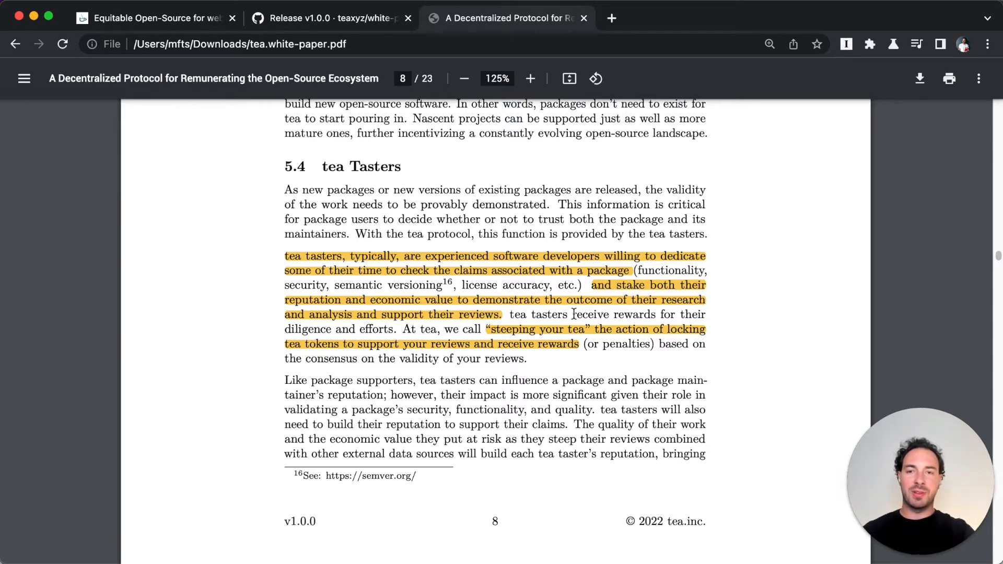
pyautogui.scroll(-3)
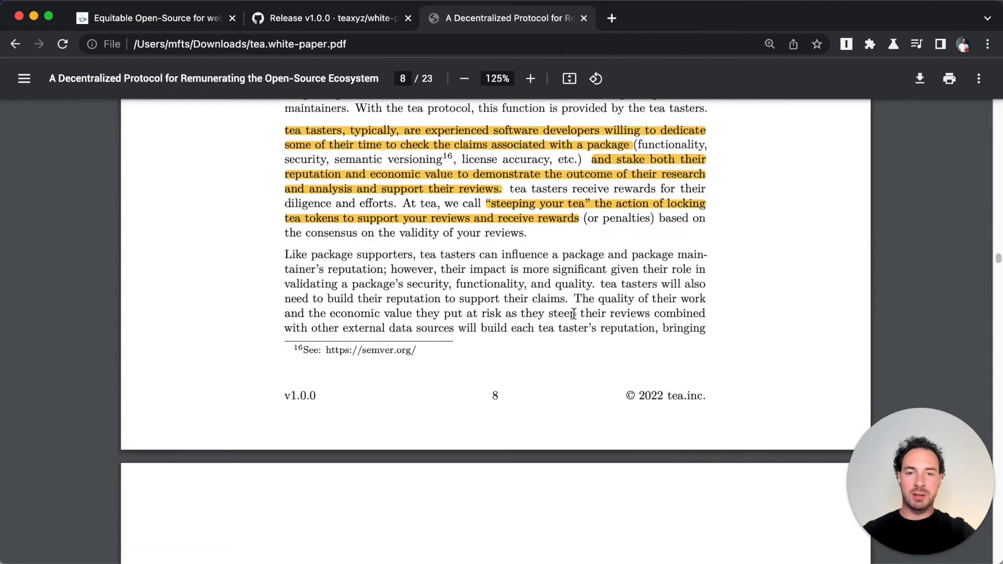
pyautogui.scroll(-3)
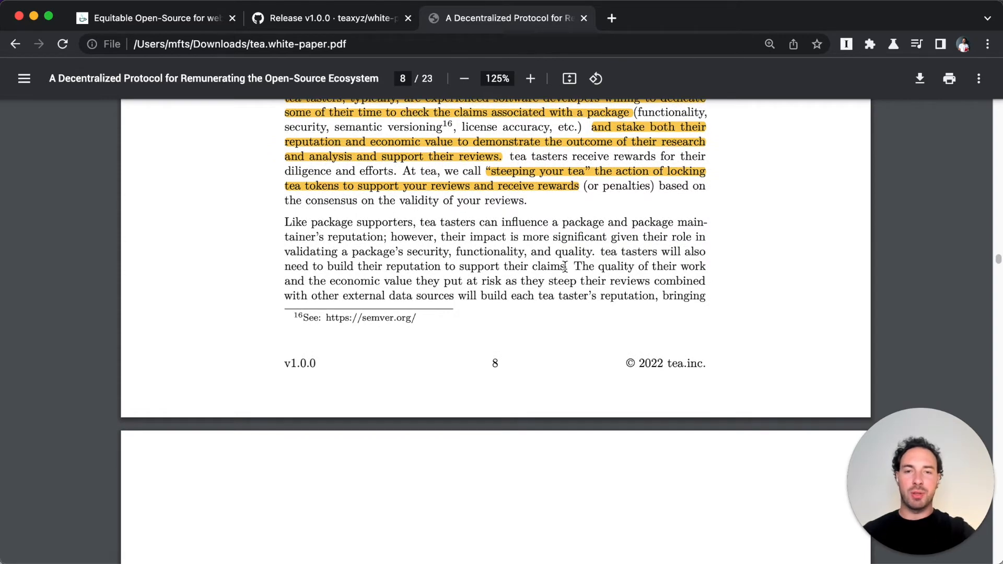
pyautogui.scroll(-3)
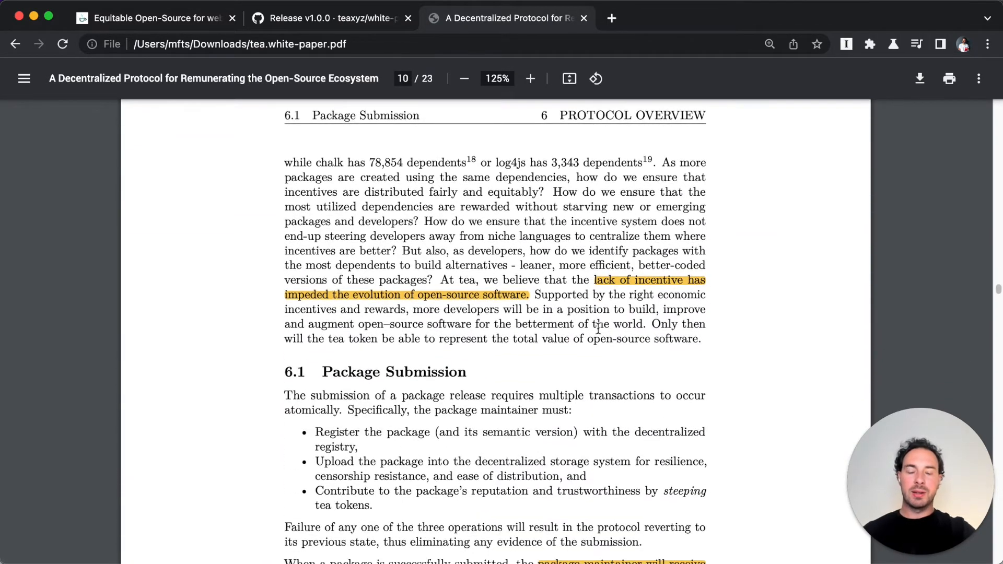
# Read 6.1 Package Submission and its maintainer NFT passage, reaching 6.1.1 Dependencies Analysis on page 11
pyautogui.scroll(-3)
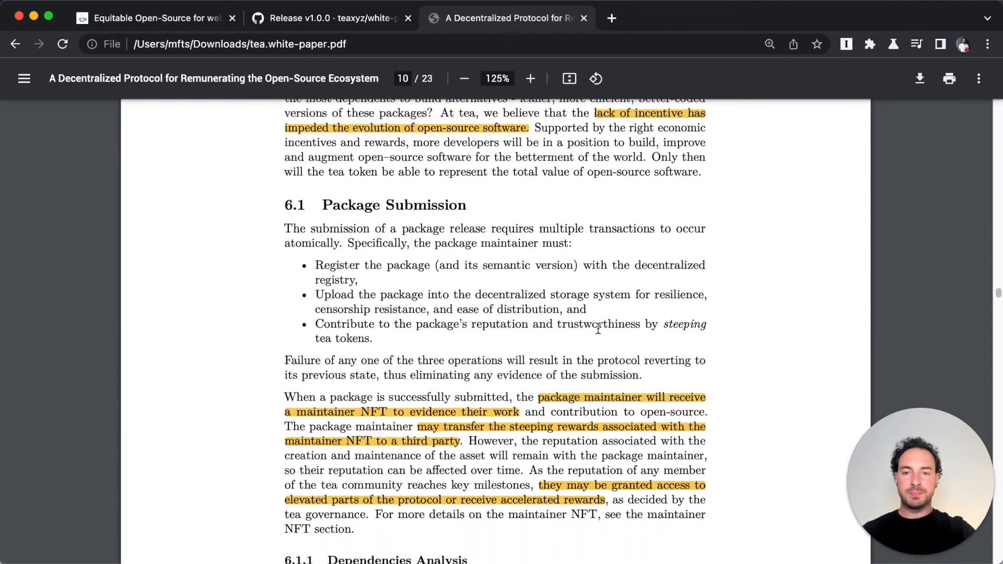
pyautogui.scroll(-3)
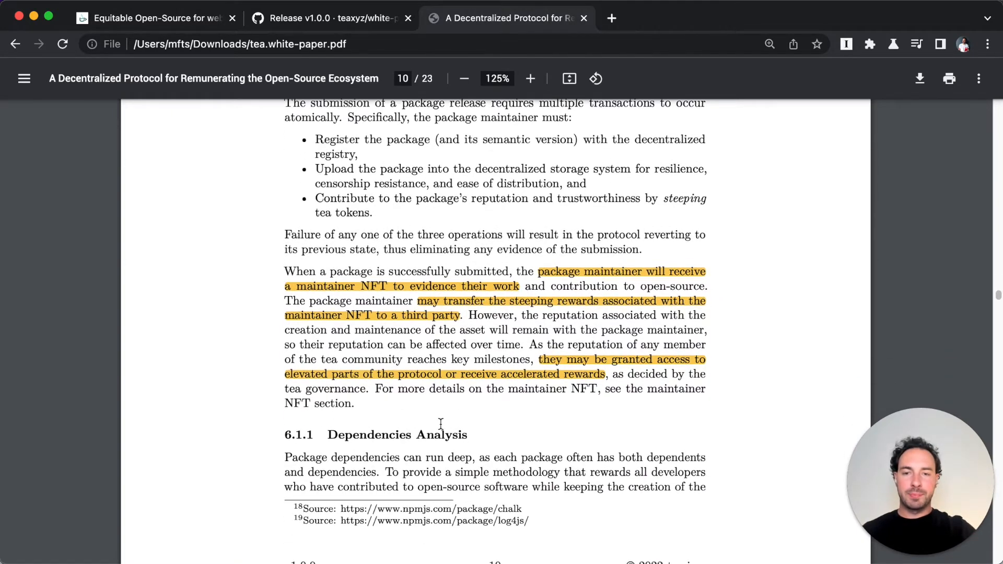
pyautogui.scroll(-3)
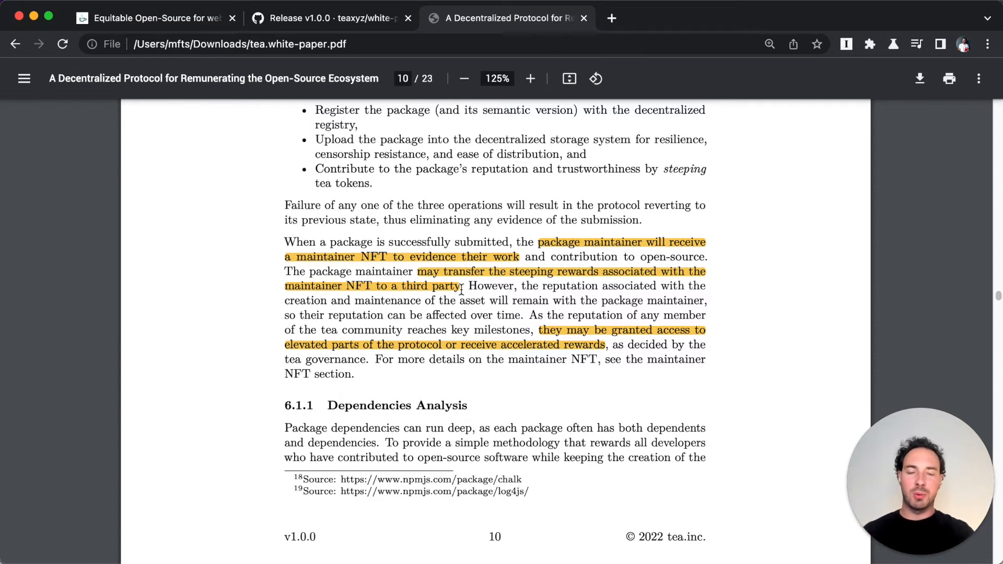
pyautogui.moveTo(457, 312)
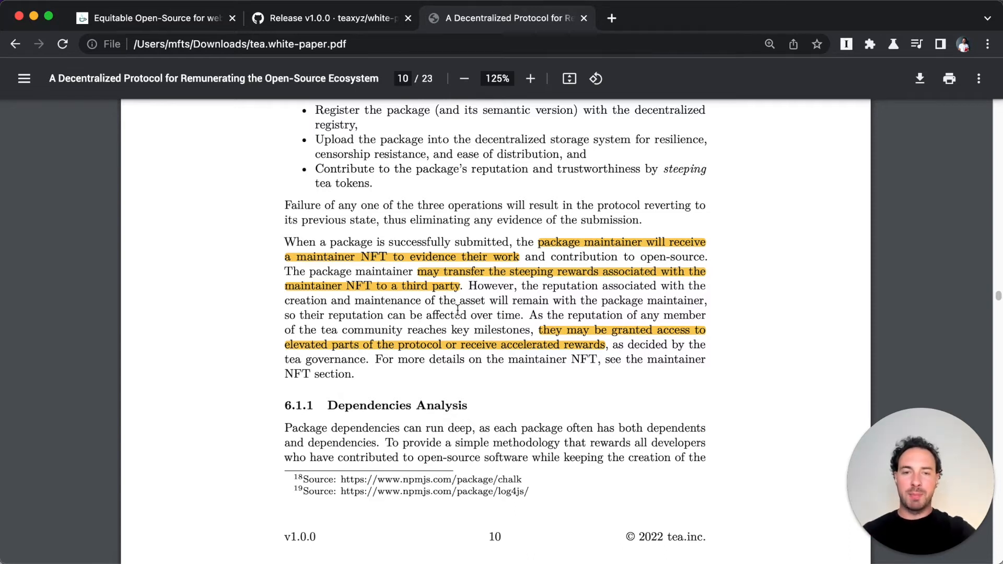
pyautogui.scroll(-3)
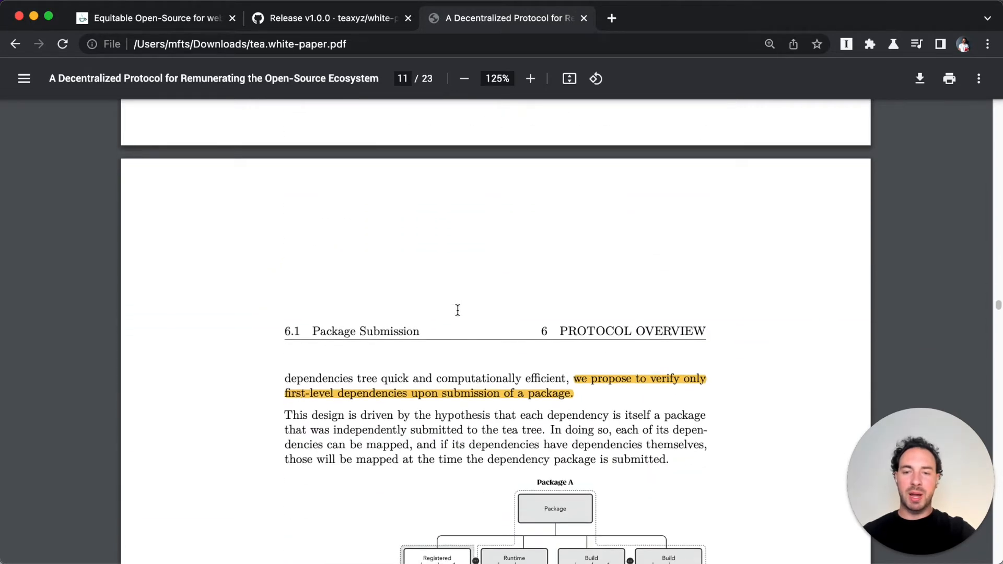
# Read the dependencies analysis diagram, Figure 2 and section 6.2 on reputation
pyautogui.scroll(-3)
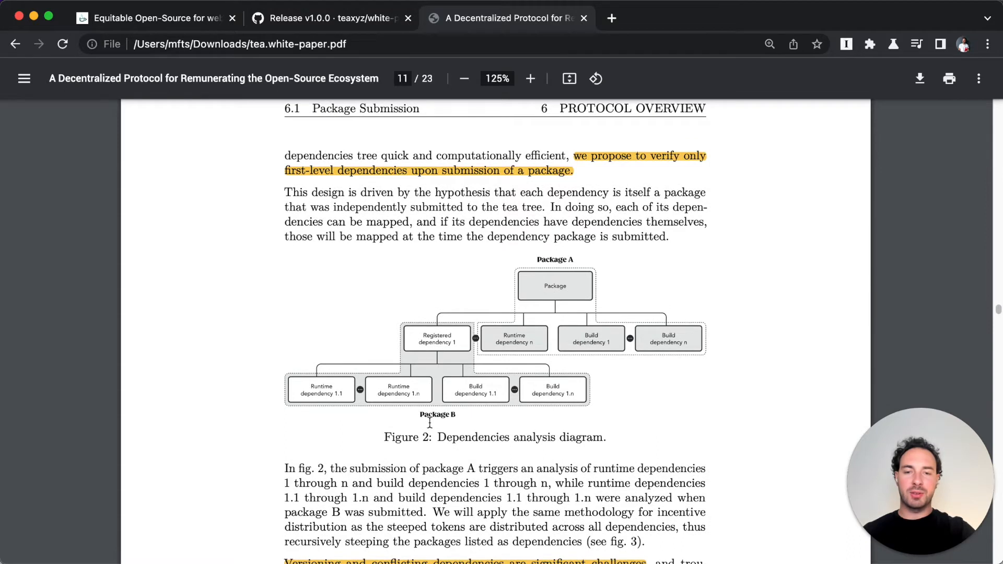
pyautogui.moveTo(498, 292)
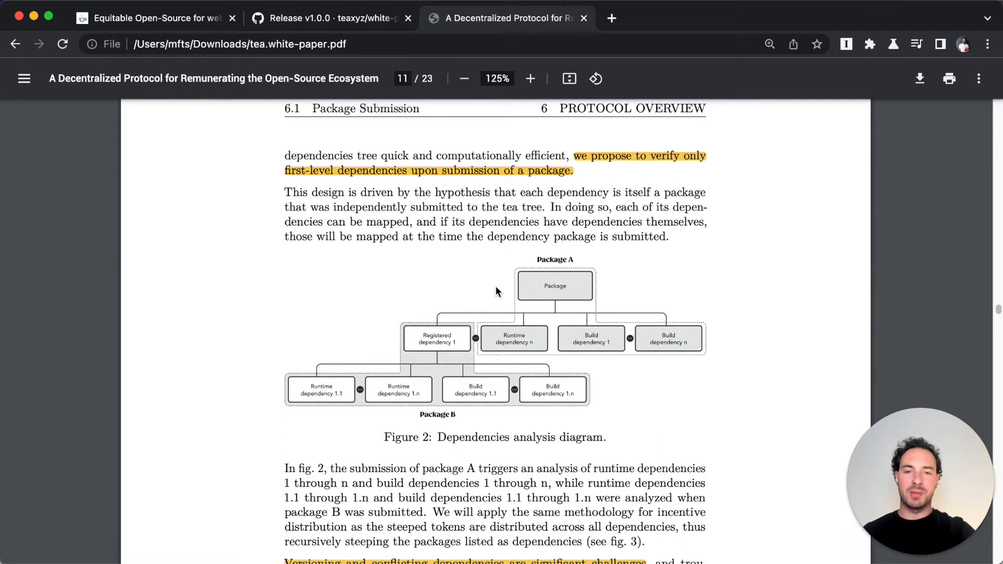
pyautogui.moveTo(416, 373)
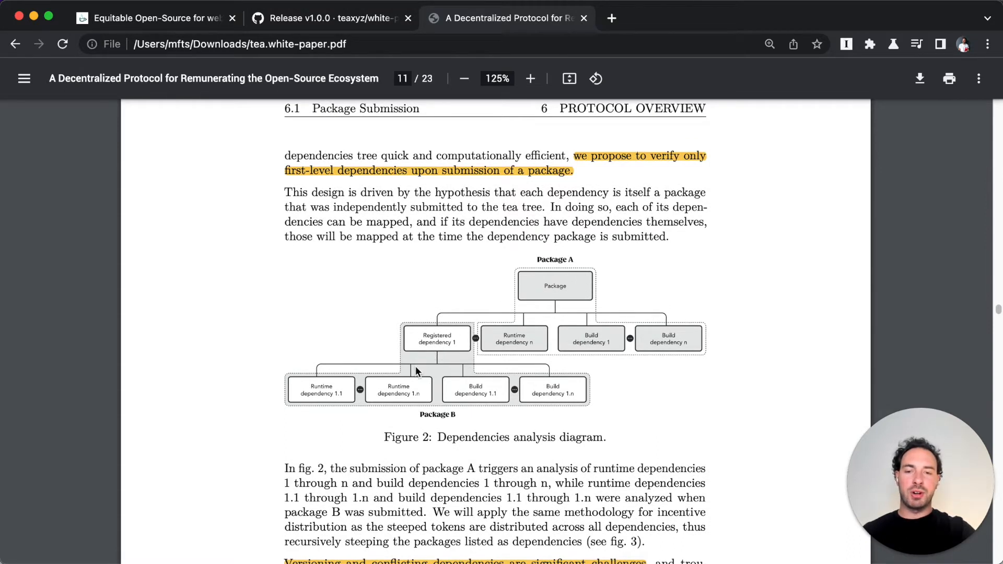
pyautogui.moveTo(342, 411)
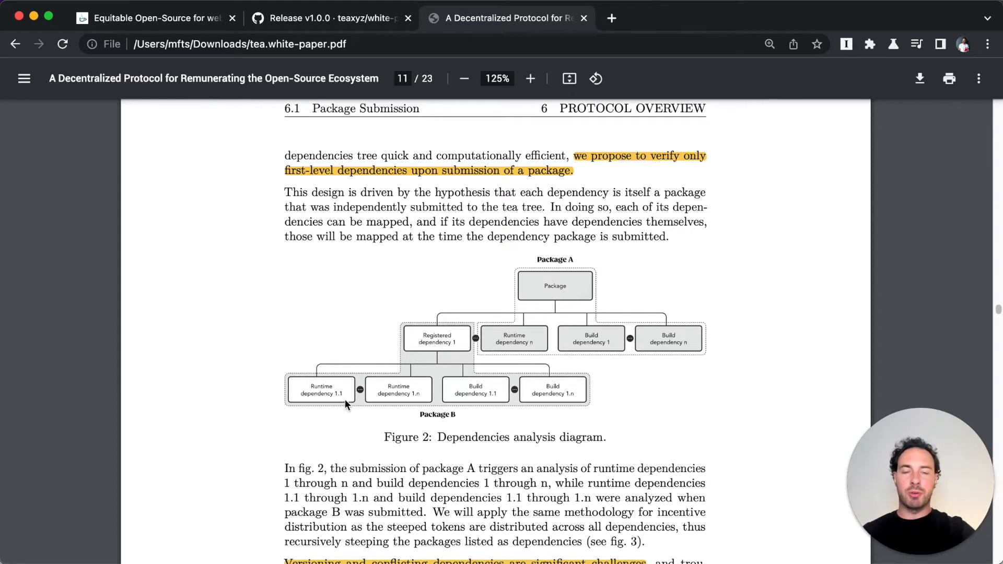
pyautogui.moveTo(453, 323)
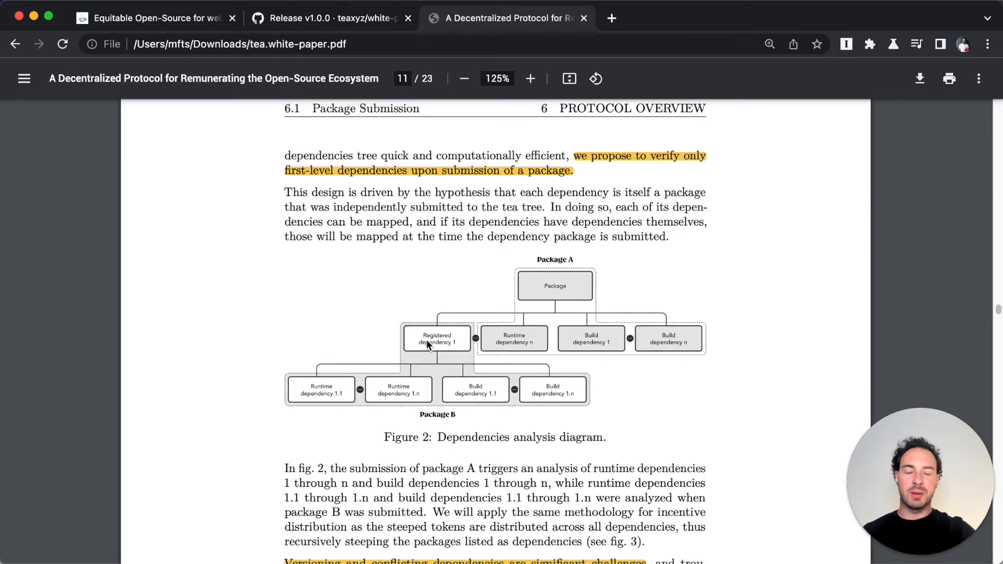
pyautogui.moveTo(576, 269)
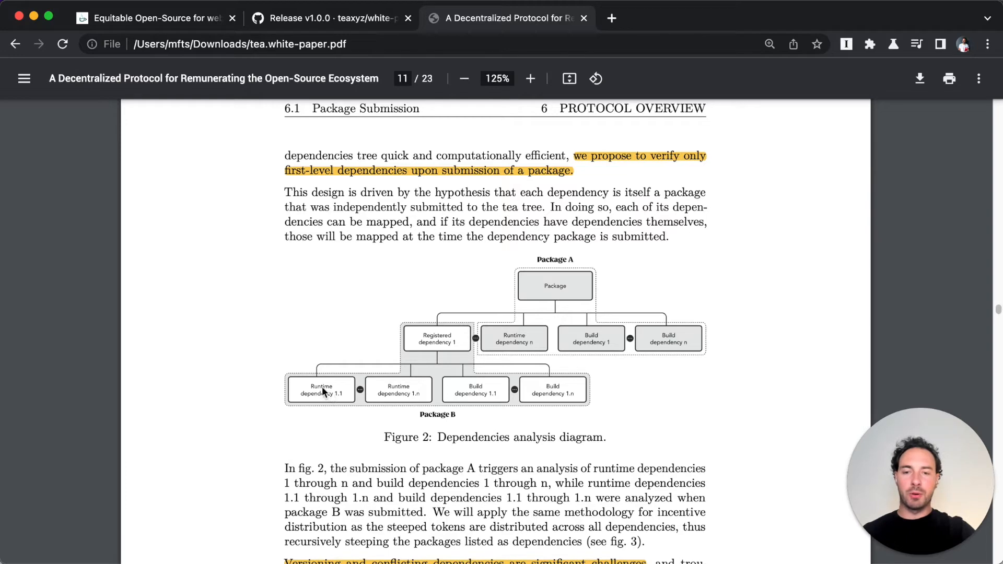
pyautogui.moveTo(507, 373)
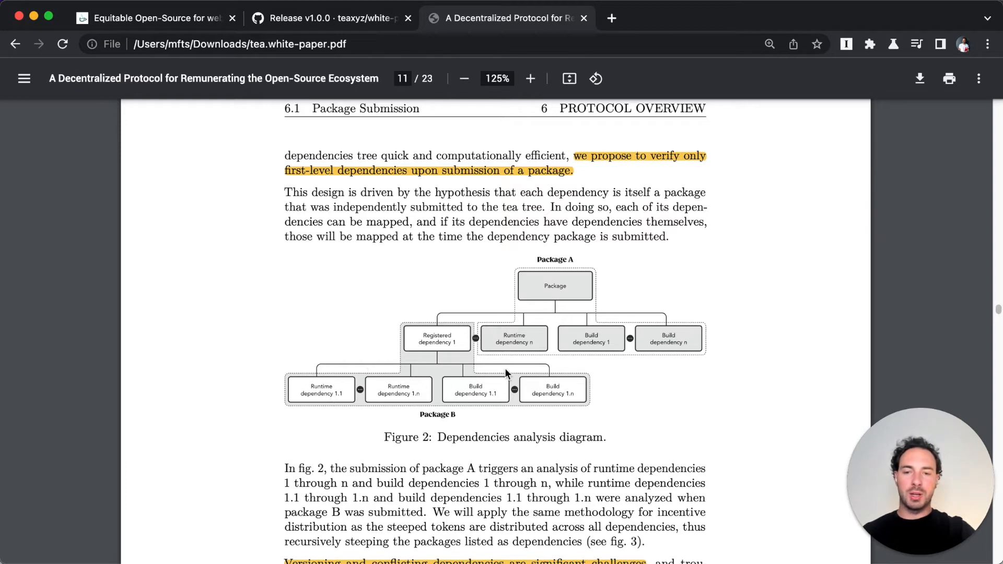
pyautogui.moveTo(435, 359)
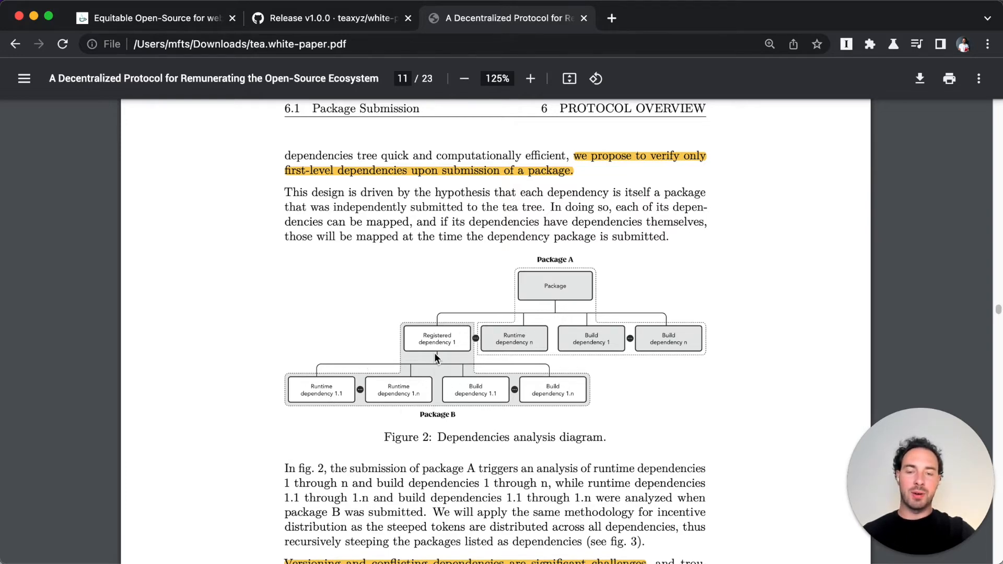
pyautogui.scroll(-3)
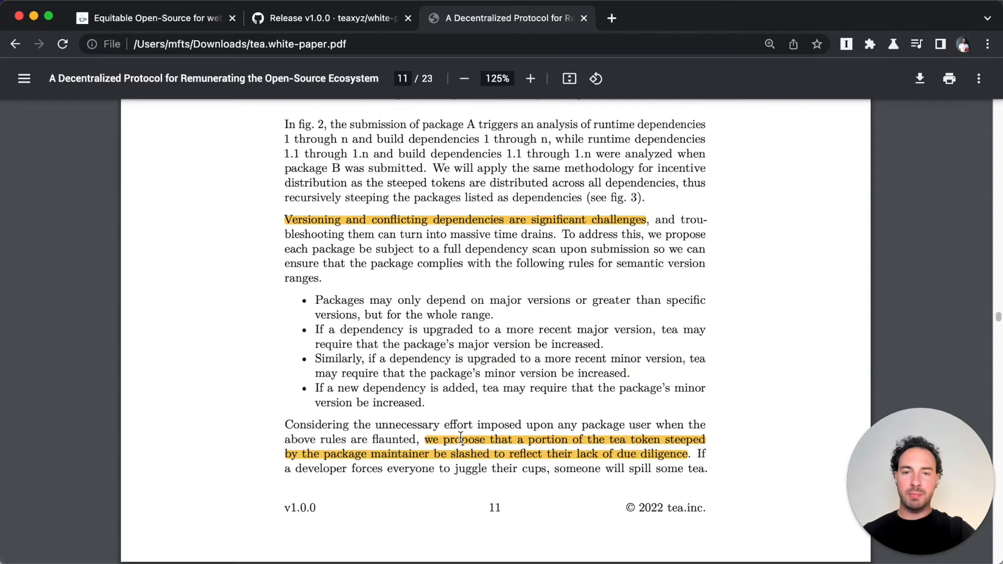
pyautogui.scroll(-3)
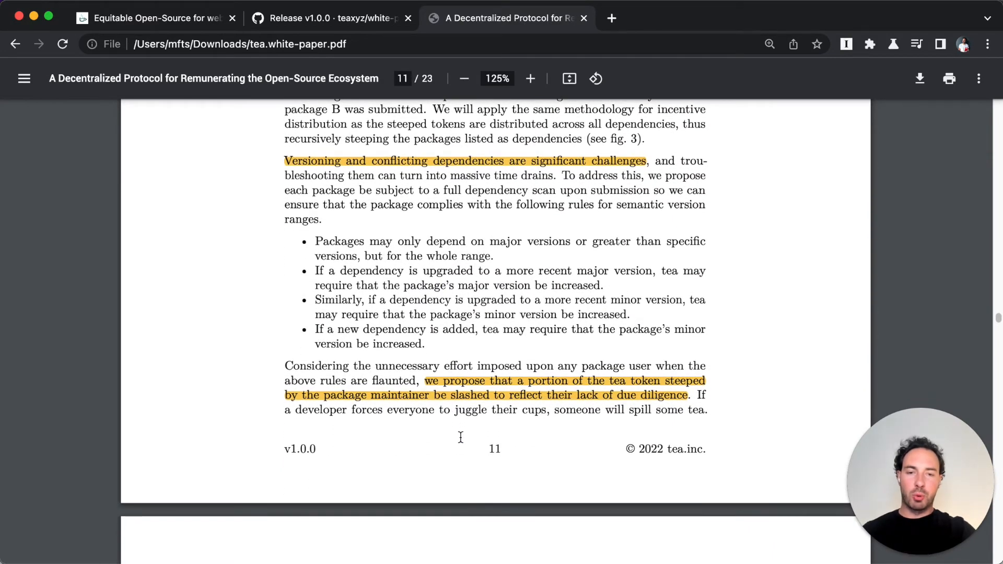
pyautogui.moveTo(673, 395)
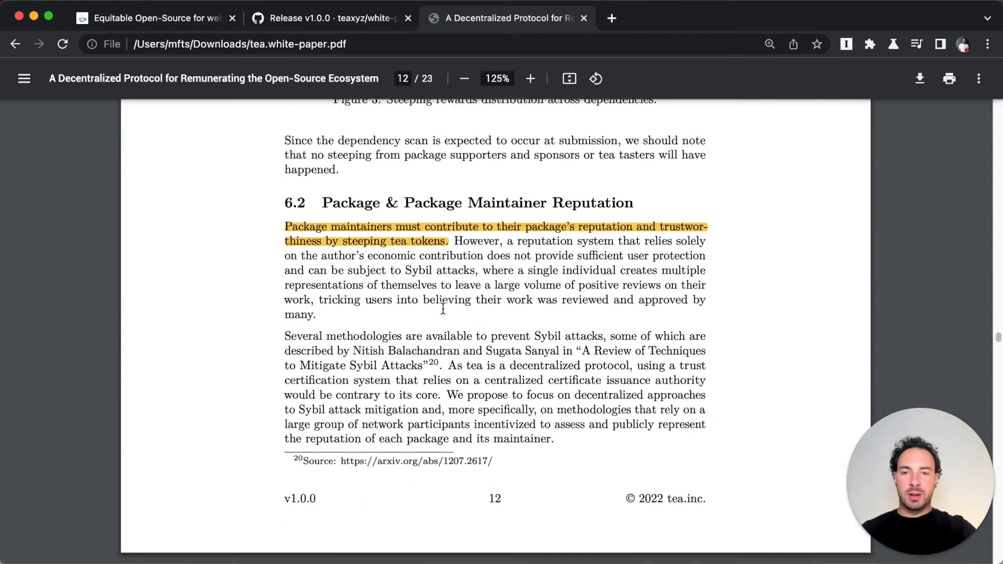
pyautogui.scroll(-3)
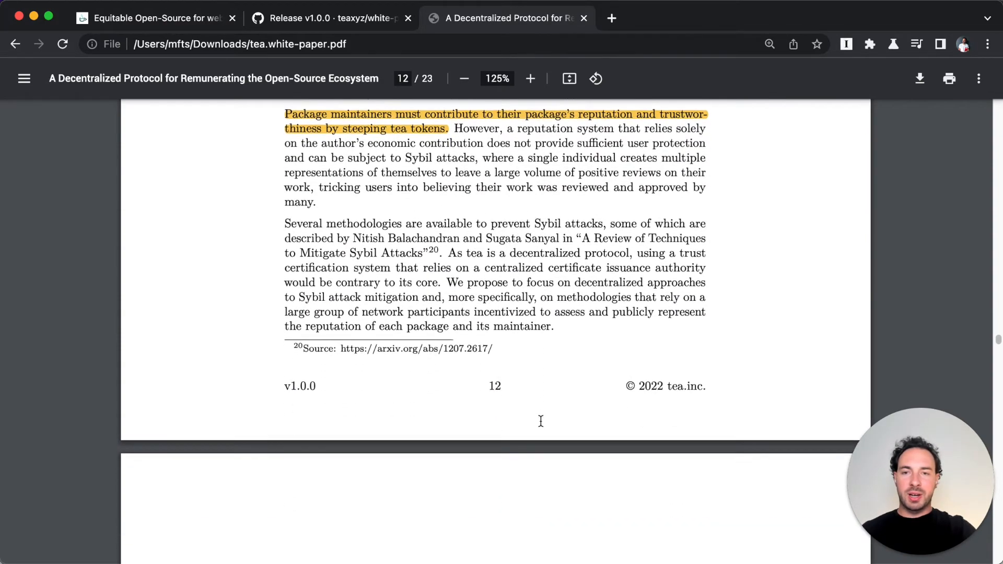
pyautogui.scroll(-3)
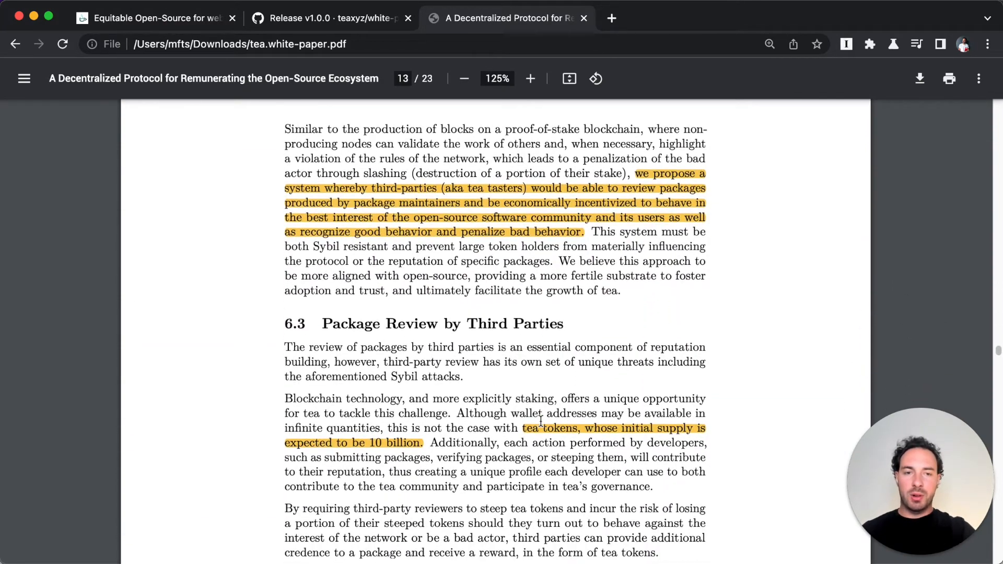
# Read 6.3 third-party review and 6.4 outdated packages up to 6.5 Maintainer NFT on page 15
pyautogui.scroll(-3)
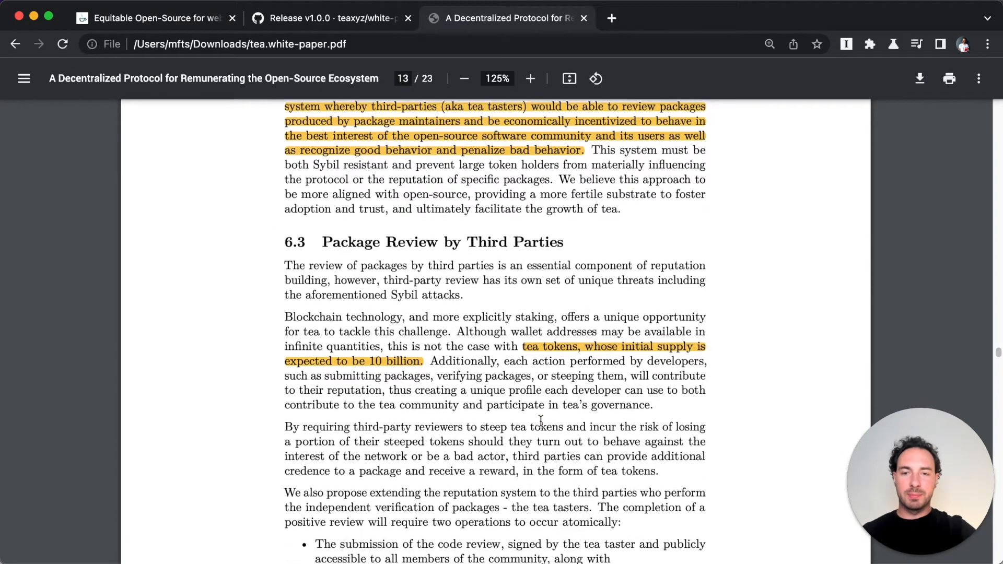
pyautogui.scroll(-3)
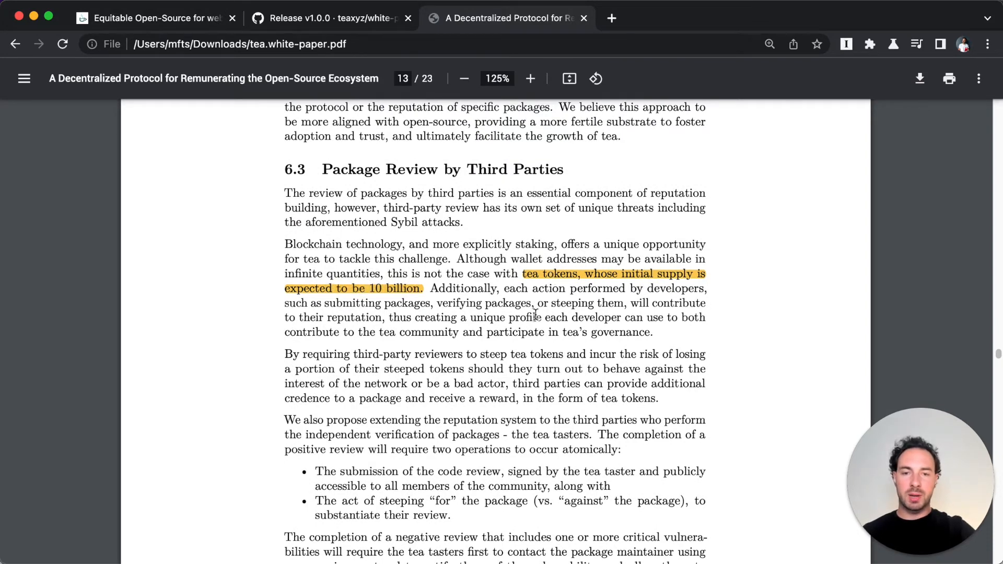
pyautogui.scroll(-3)
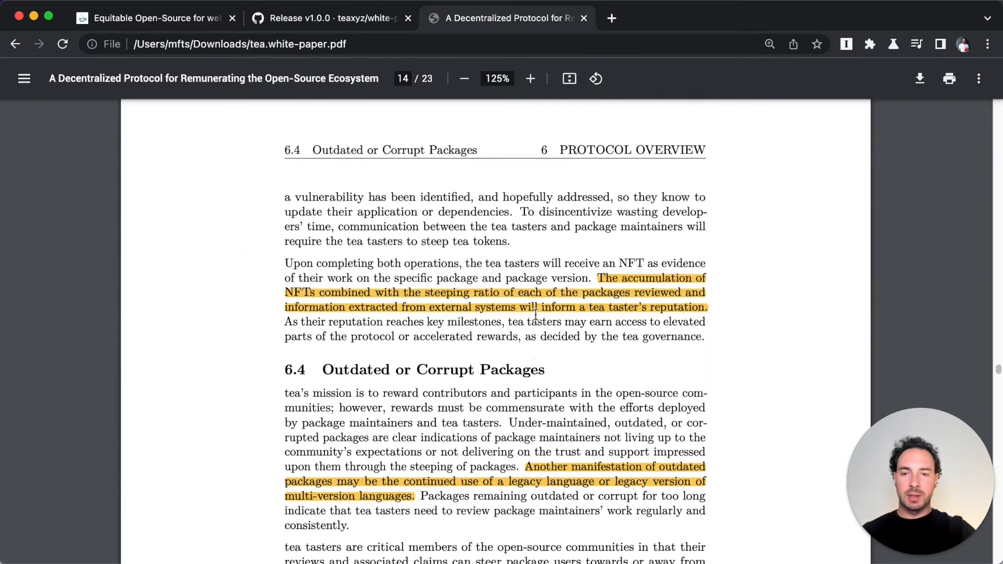
pyautogui.scroll(-3)
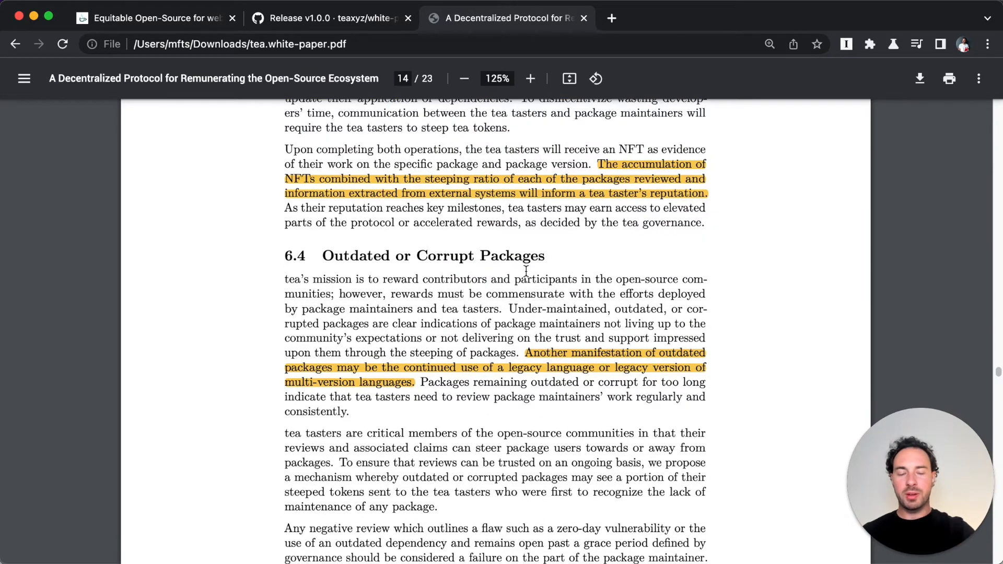
pyautogui.scroll(-3)
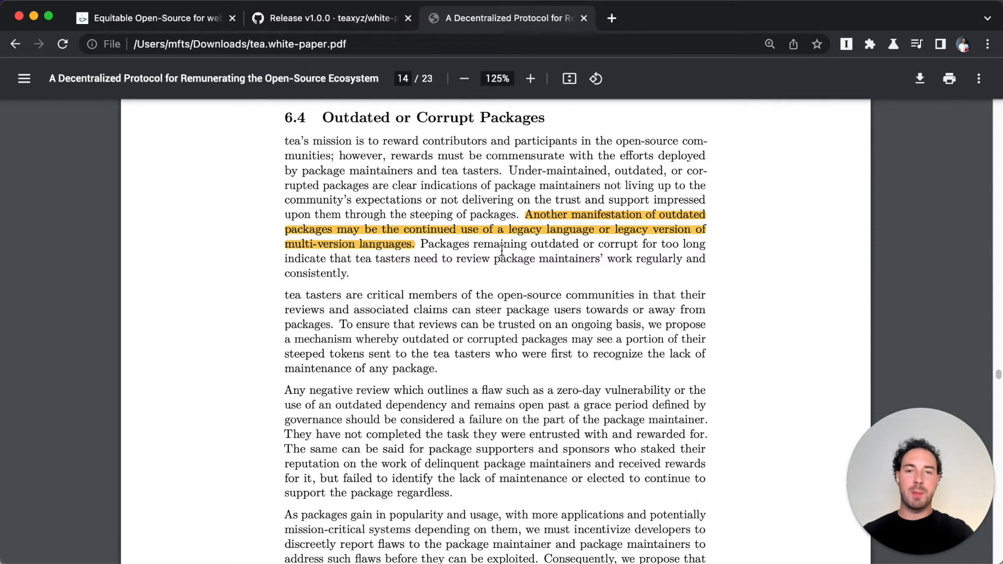
pyautogui.scroll(-3)
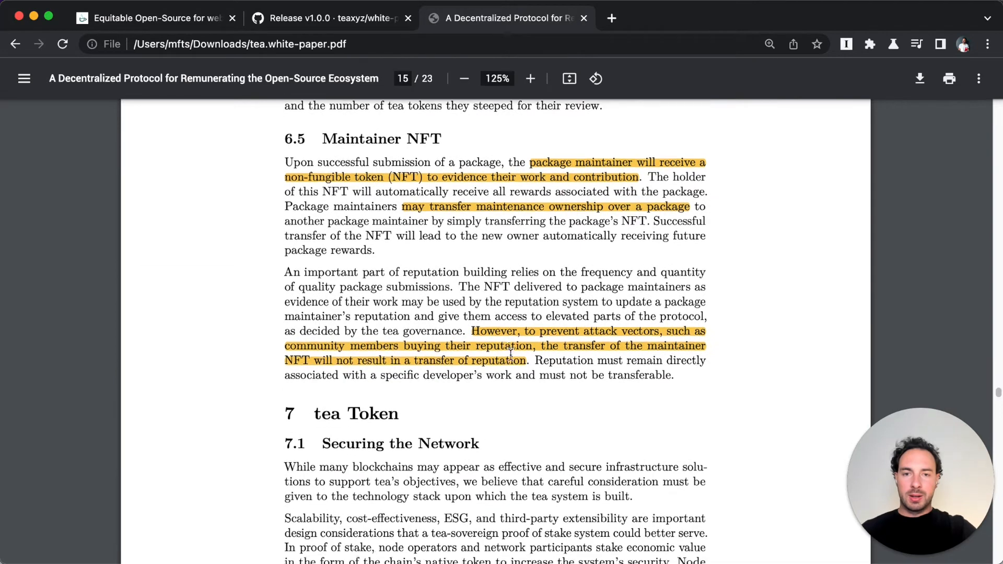
# Read the tea Token chapter's 7.1–7.2 to the steeping and staking ratio formulas on page 17
pyautogui.scroll(-3)
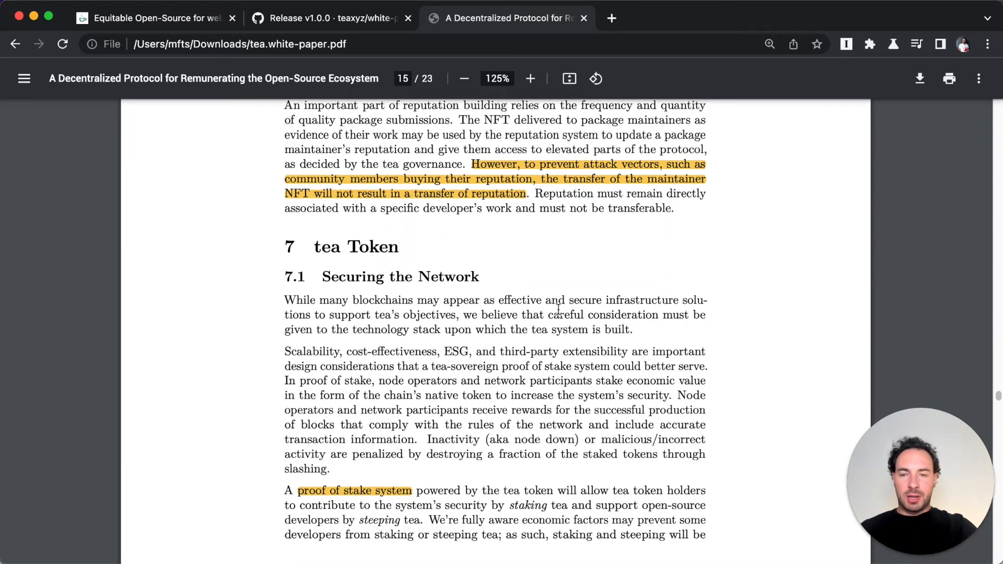
pyautogui.scroll(-3)
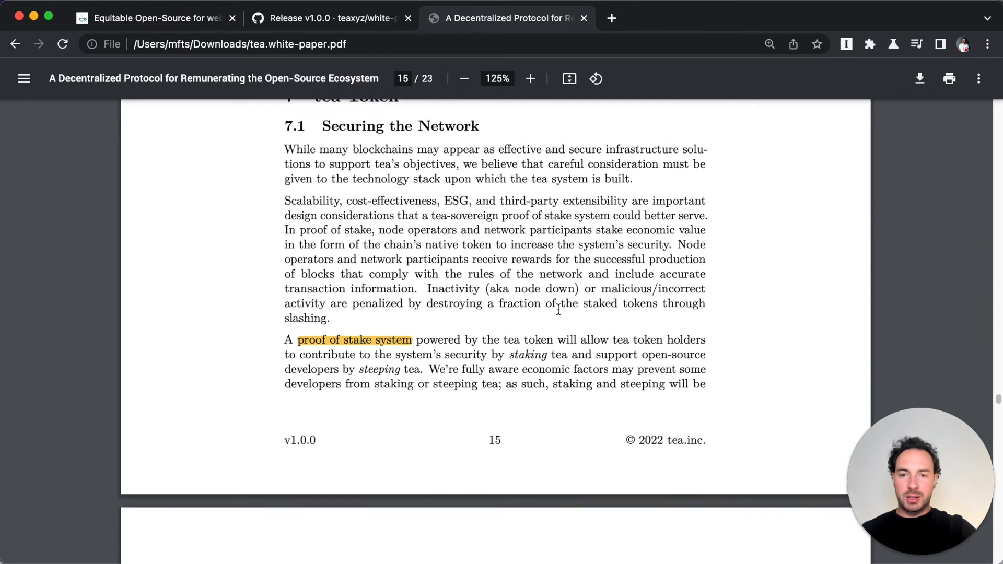
pyautogui.scroll(-3)
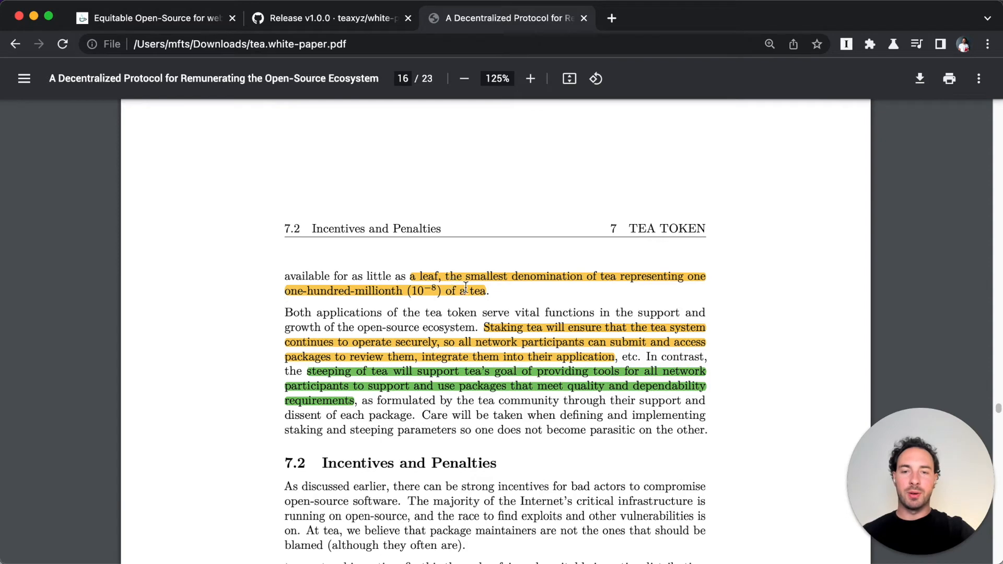
pyautogui.scroll(-3)
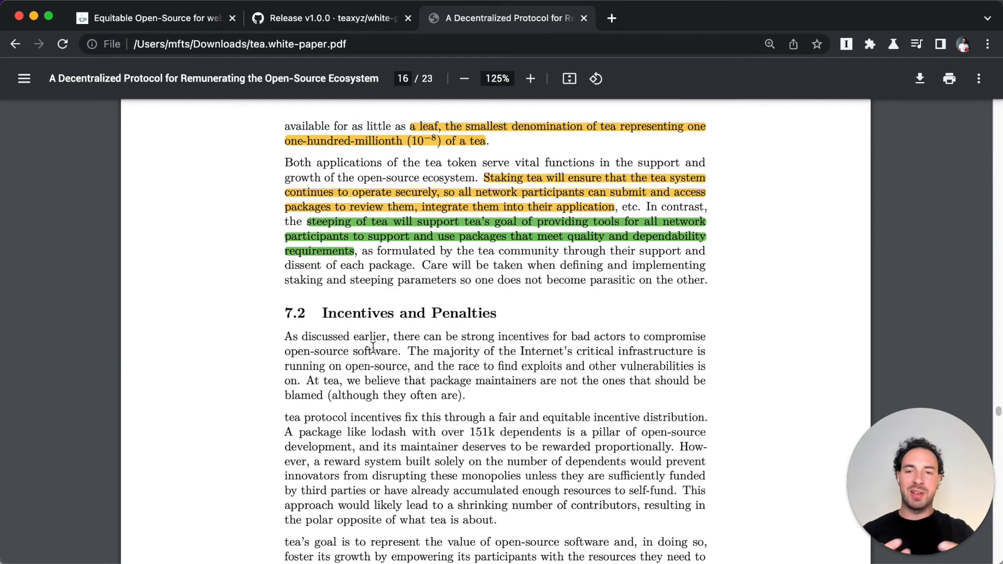
pyautogui.scroll(-3)
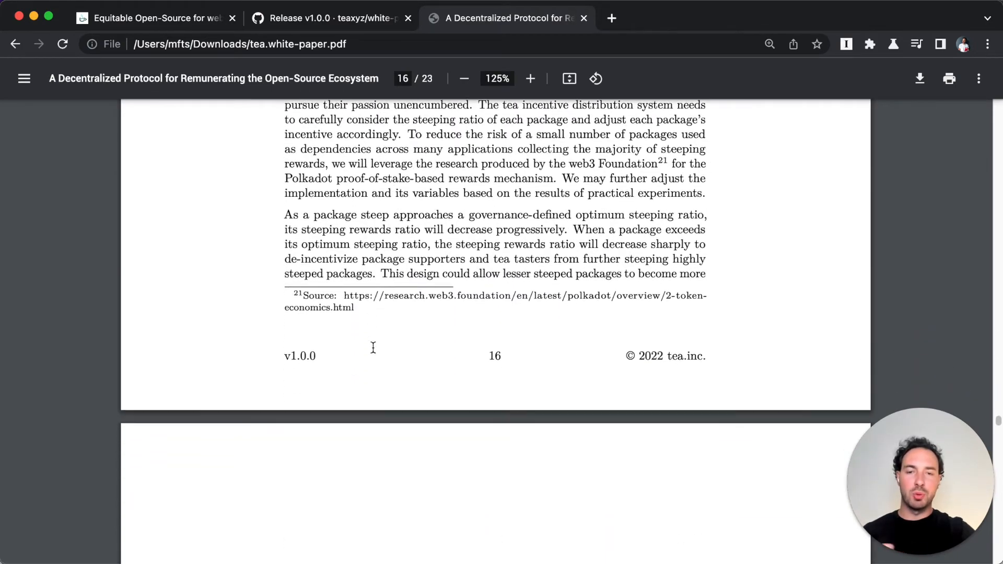
pyautogui.scroll(-3)
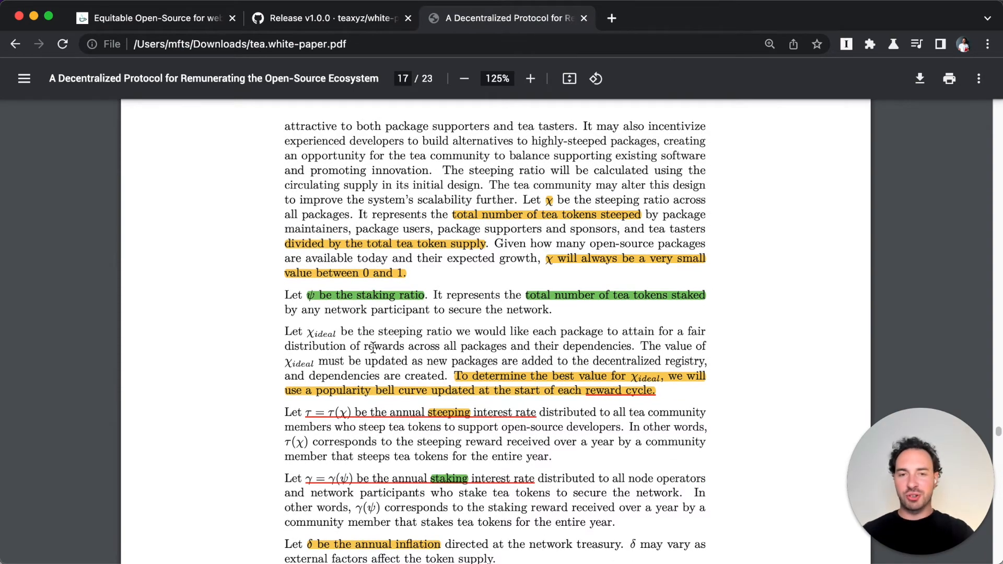
# Read page 18's interest and inflation rate formulas, highlighting a passage, reaching section 8 Governance
pyautogui.scroll(-3)
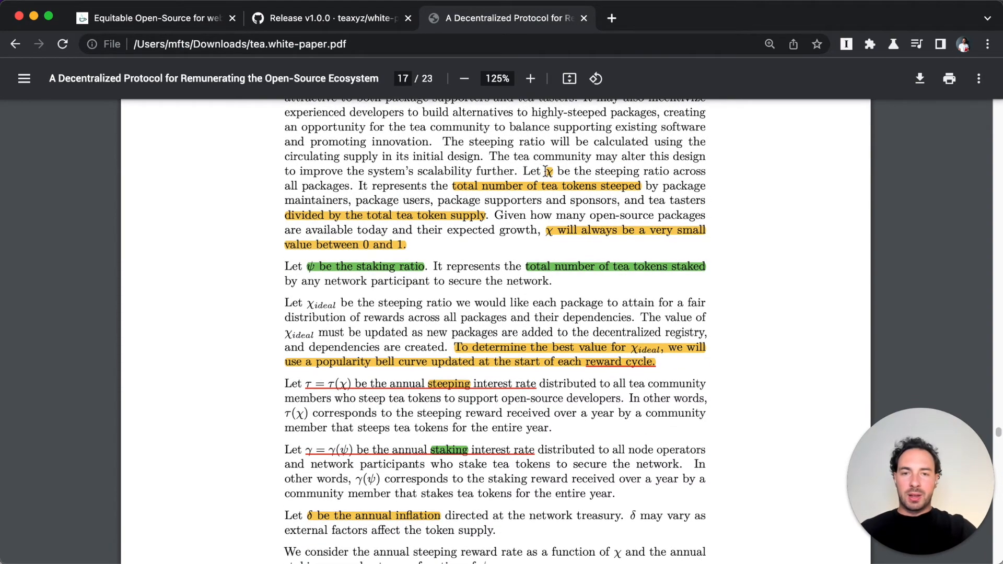
pyautogui.scroll(-3)
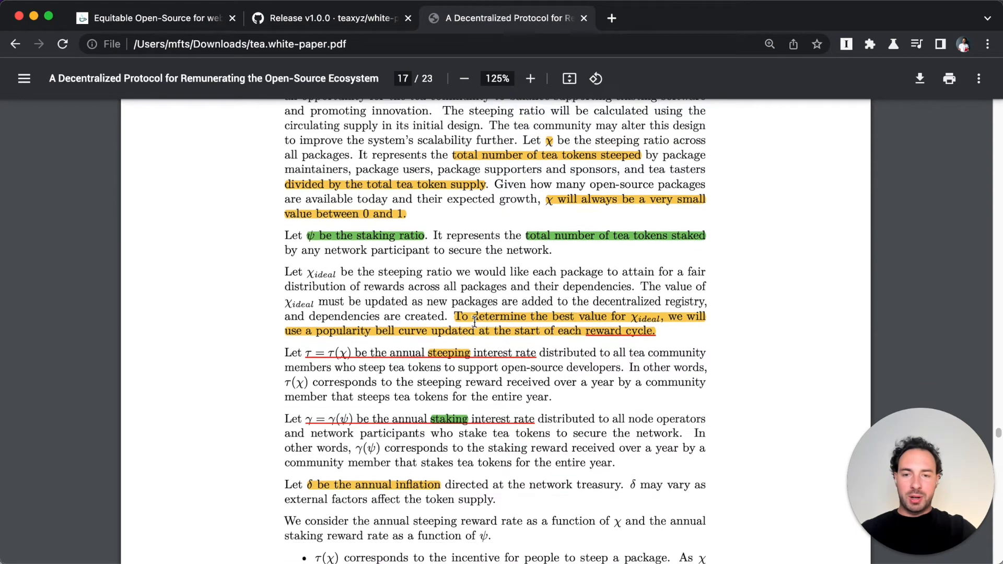
pyautogui.scroll(-3)
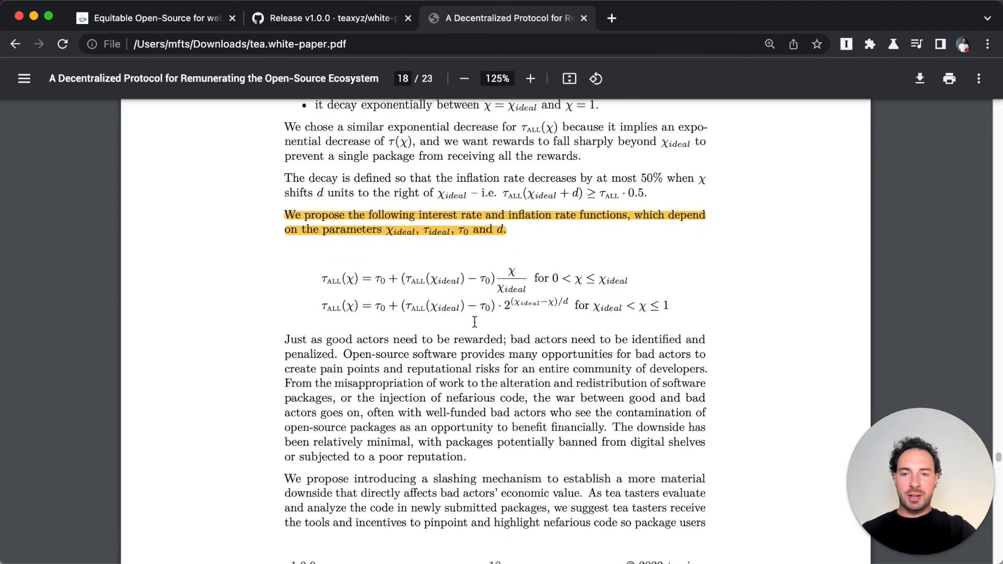
pyautogui.scroll(-3)
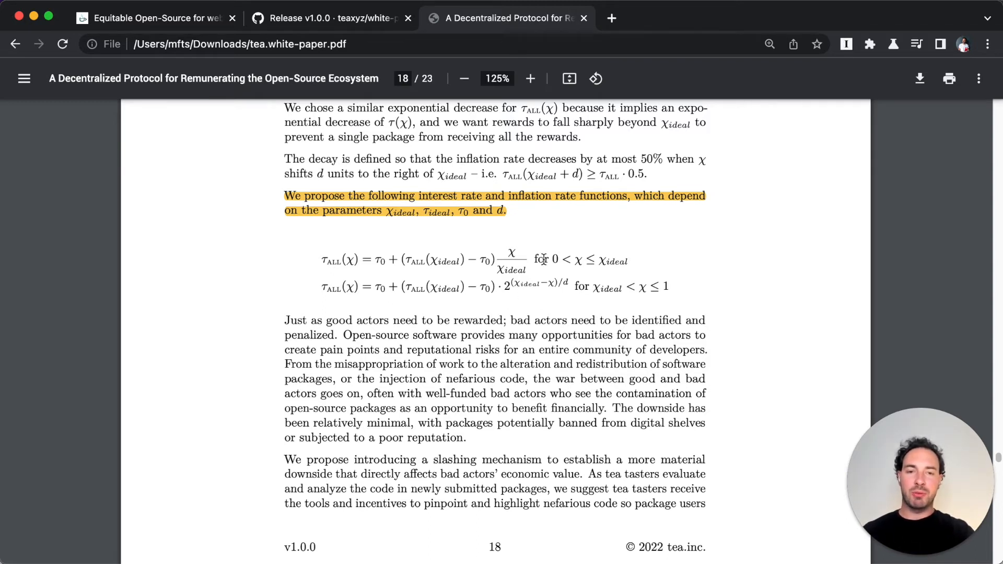
pyautogui.moveTo(618, 262)
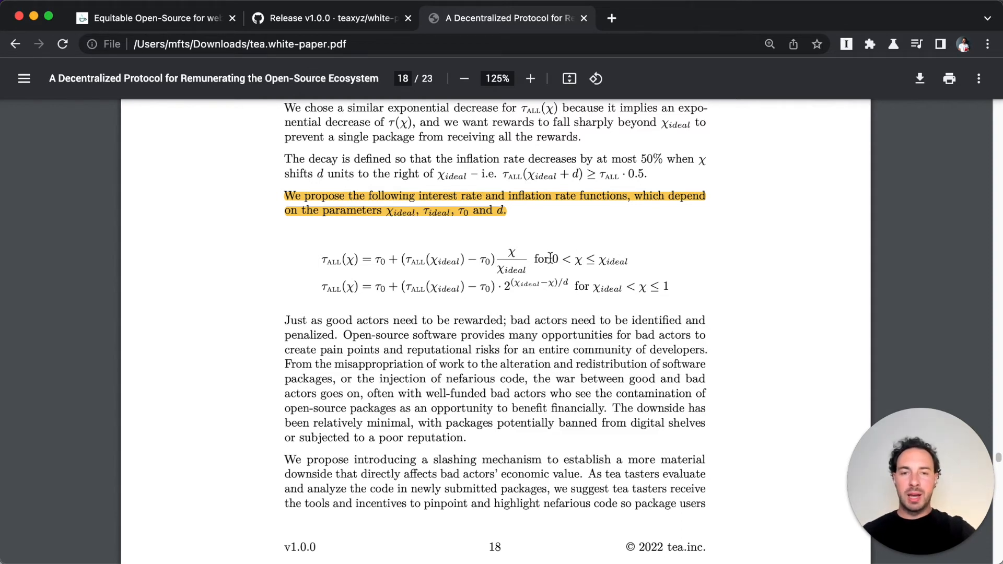
pyautogui.moveTo(608, 259)
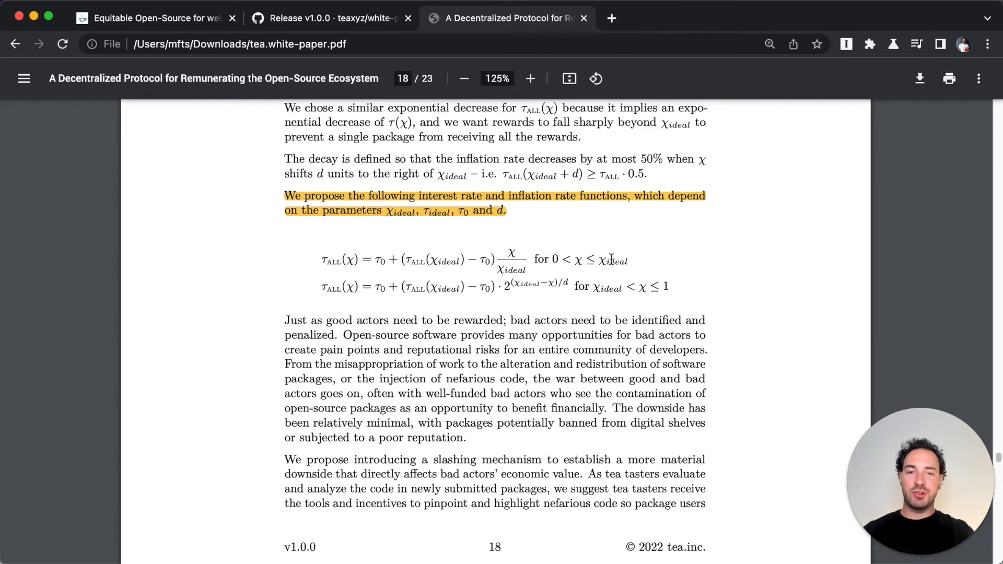
pyautogui.moveTo(342, 261)
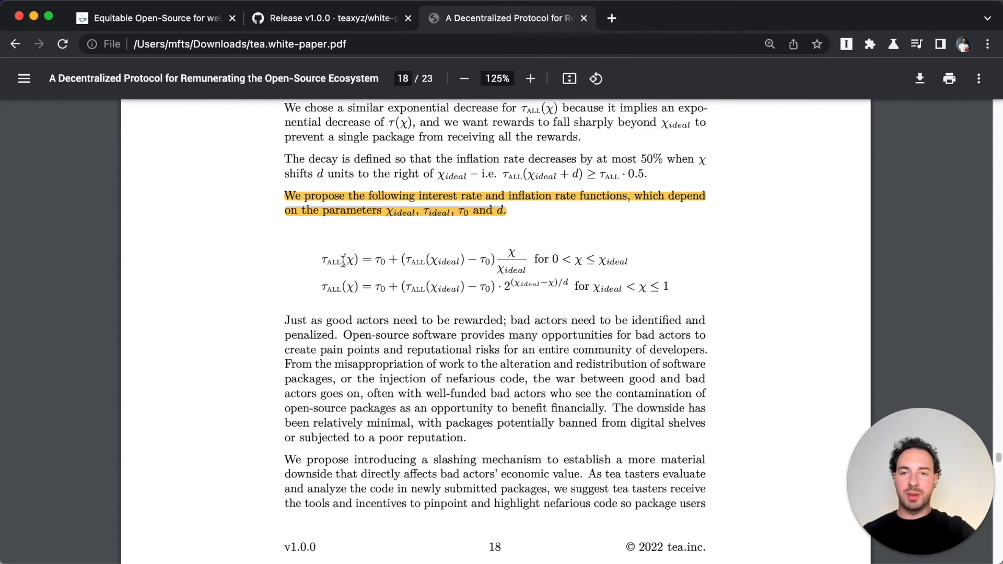
pyautogui.moveTo(320, 259); pyautogui.dragTo(493, 259)
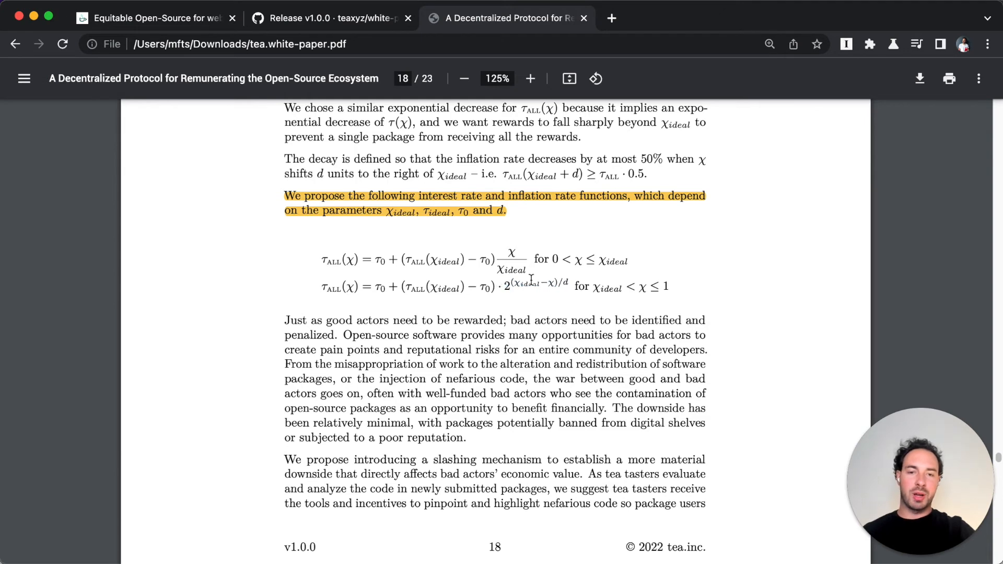
pyautogui.scroll(-3)
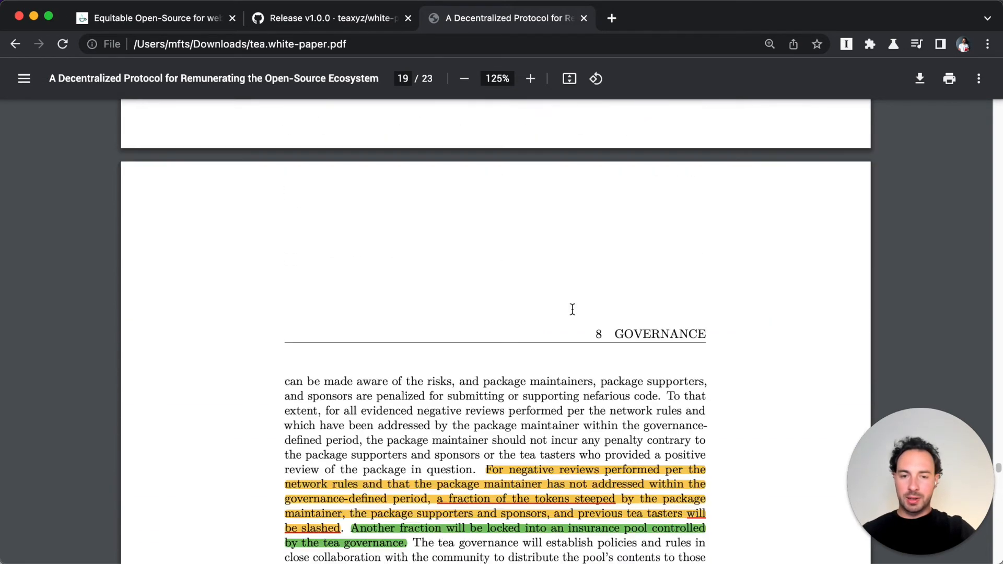
# Read section 8 Governance on page 19 down to section 10 Future Work on page 20
pyautogui.scroll(-3)
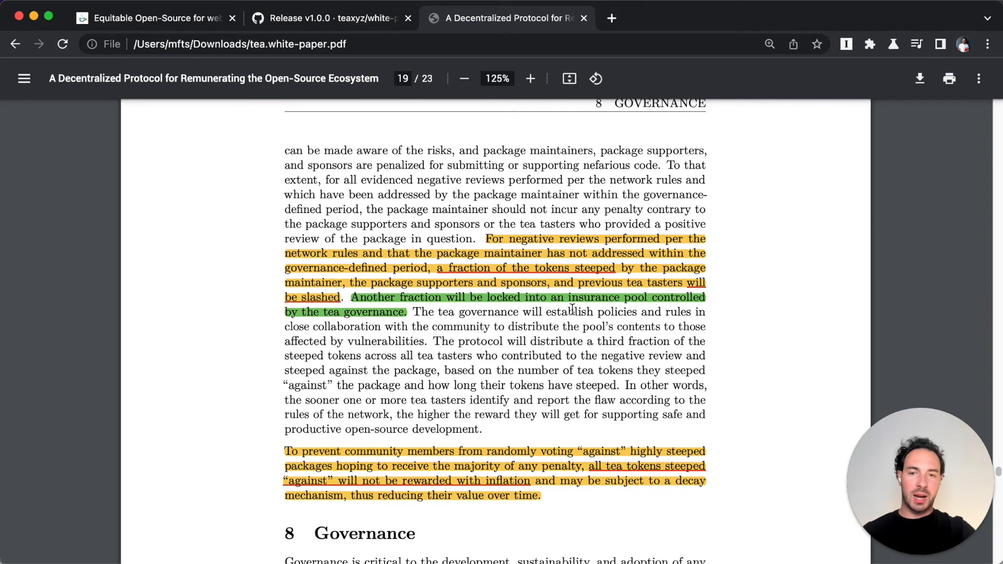
pyautogui.scroll(-3)
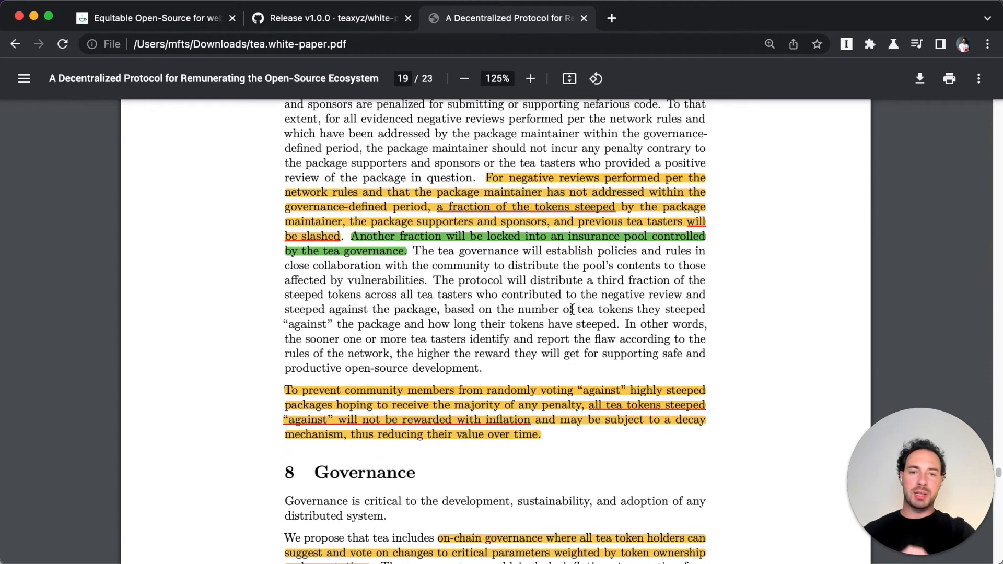
pyautogui.scroll(-3)
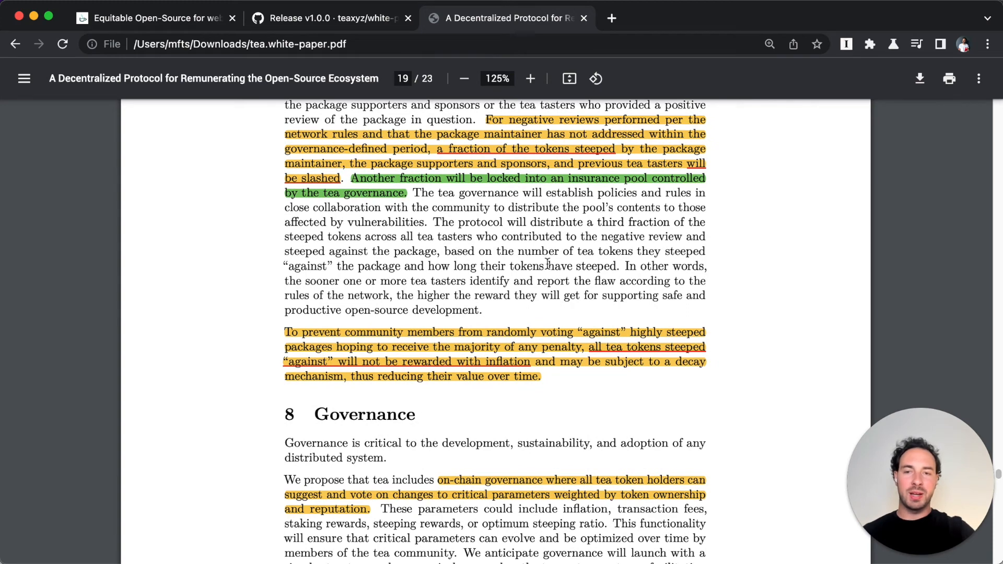
pyautogui.moveTo(544, 264)
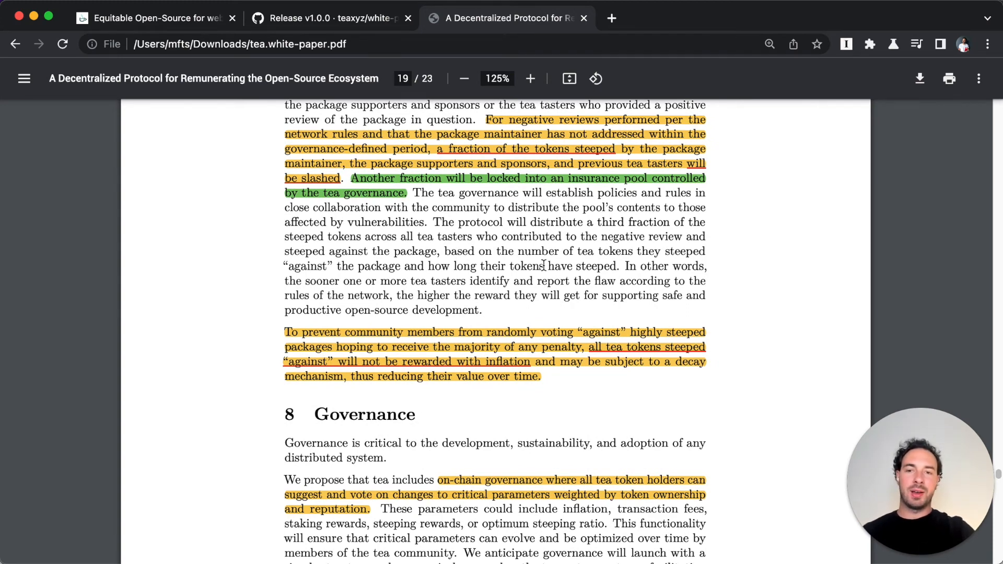
pyautogui.scroll(-3)
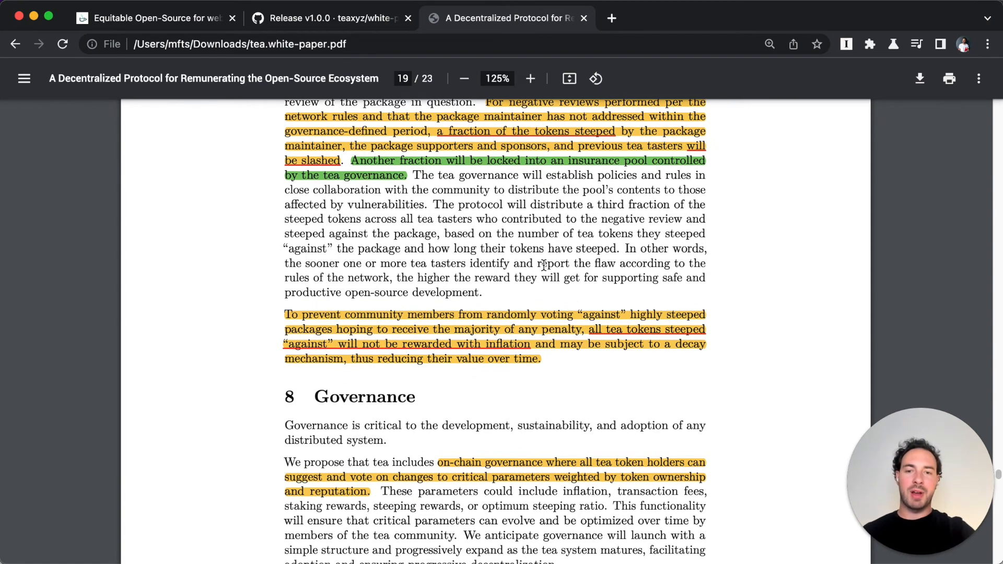
pyautogui.scroll(-3)
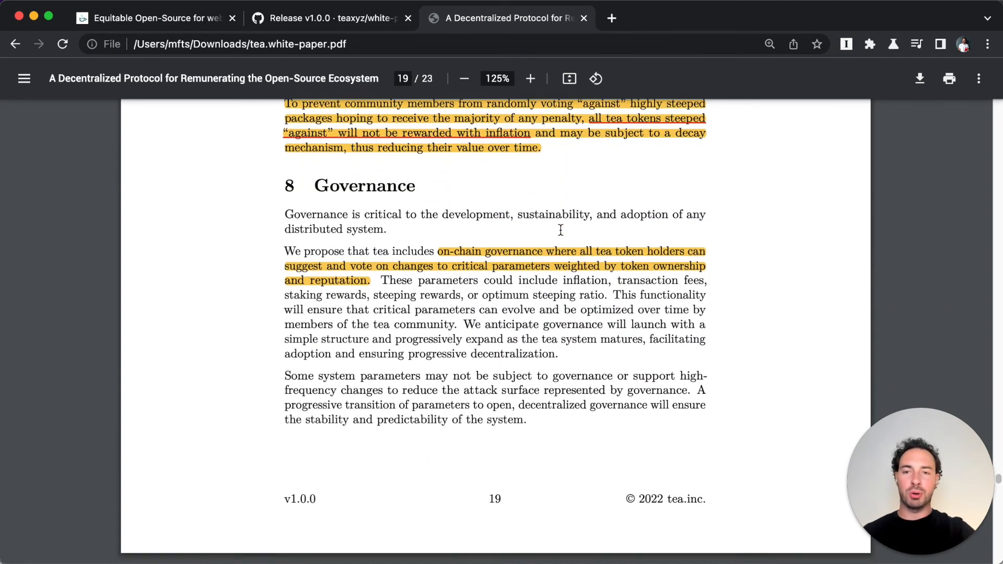
pyautogui.scroll(-3)
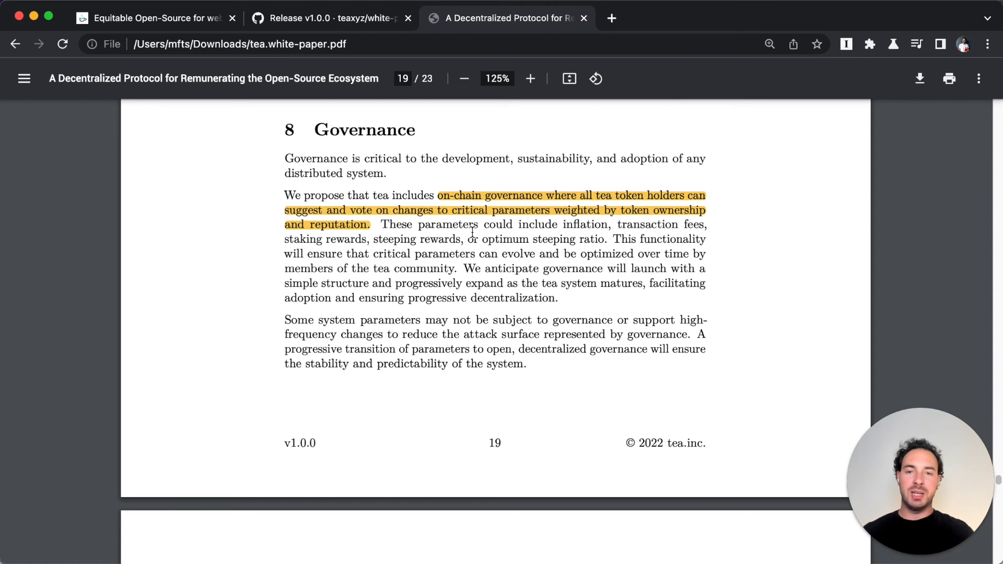
pyautogui.moveTo(527, 219)
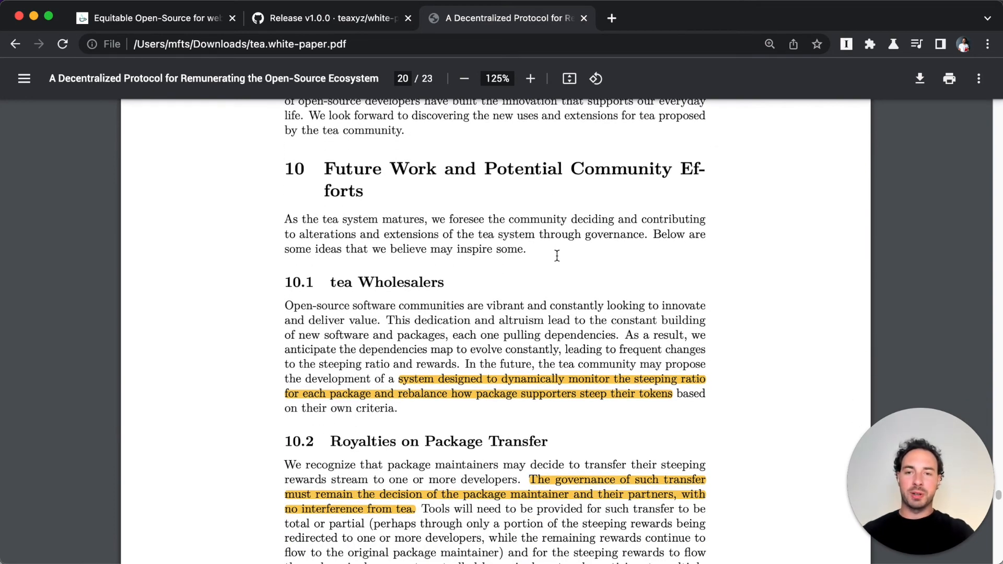
# Scroll through Future Work sections 10.1 to 10.6 Usage-based Remuneration, reaching the bottom of page 21
pyautogui.scroll(-3)
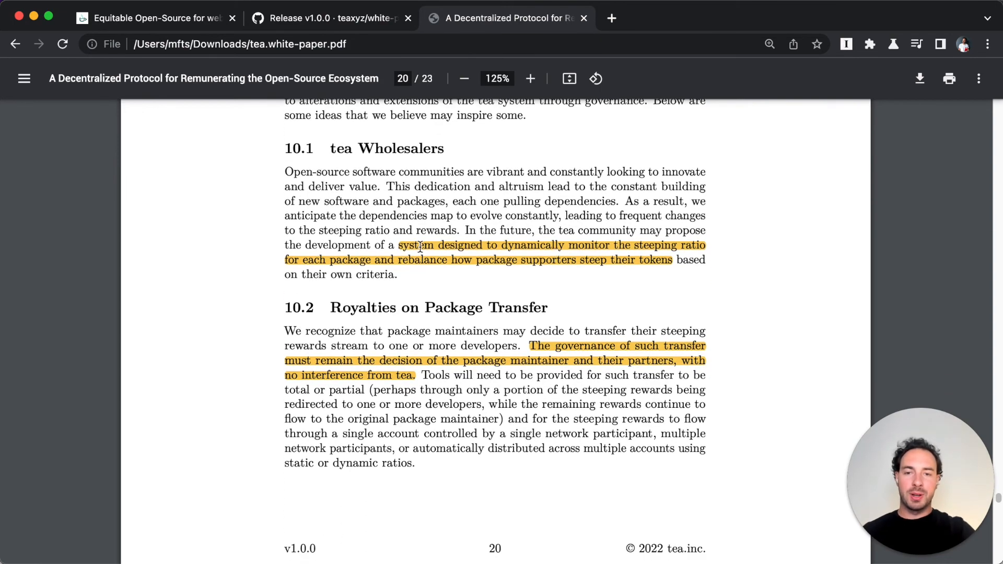
pyautogui.moveTo(518, 292)
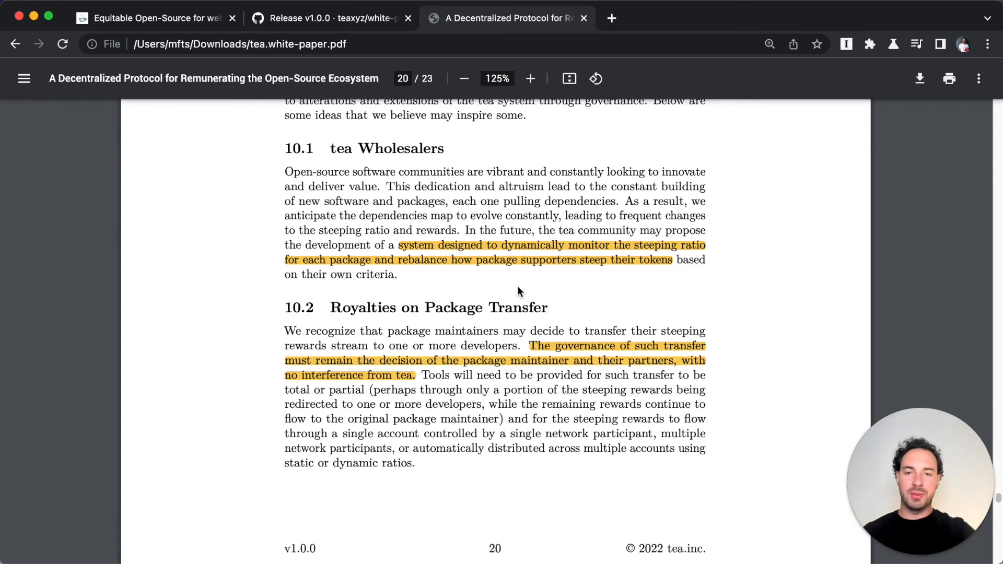
pyautogui.scroll(-3)
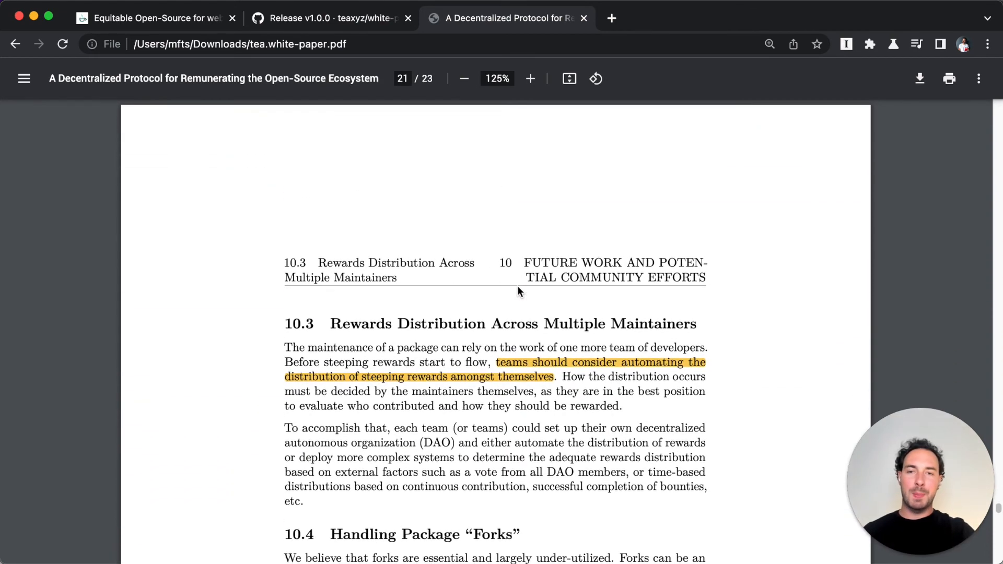
pyautogui.scroll(-3)
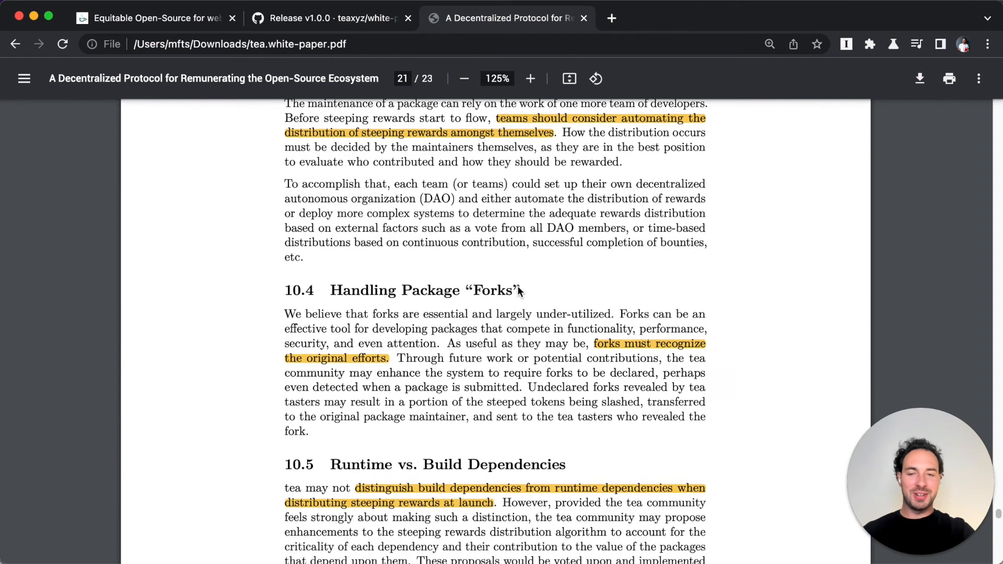
pyautogui.scroll(-3)
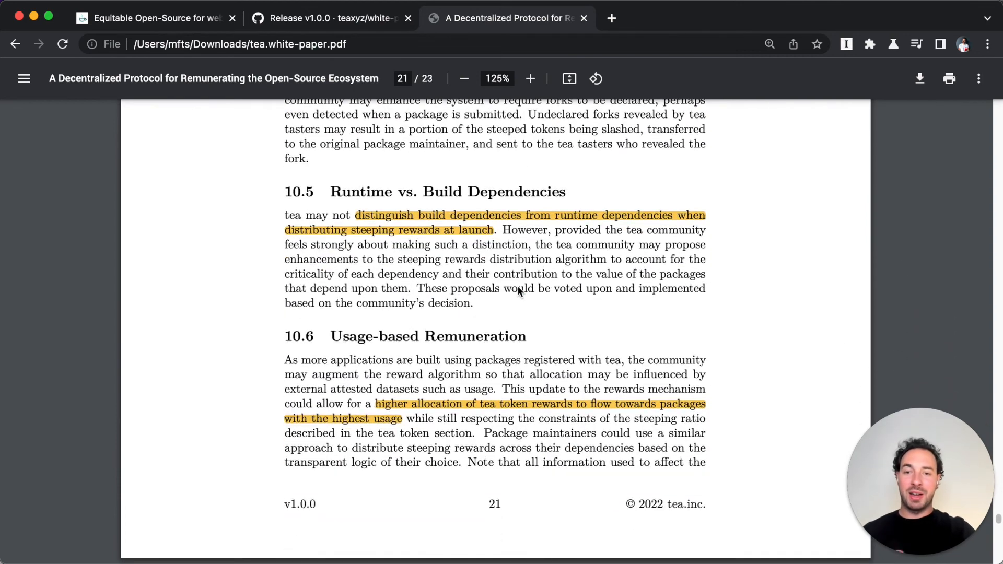
pyautogui.scroll(-3)
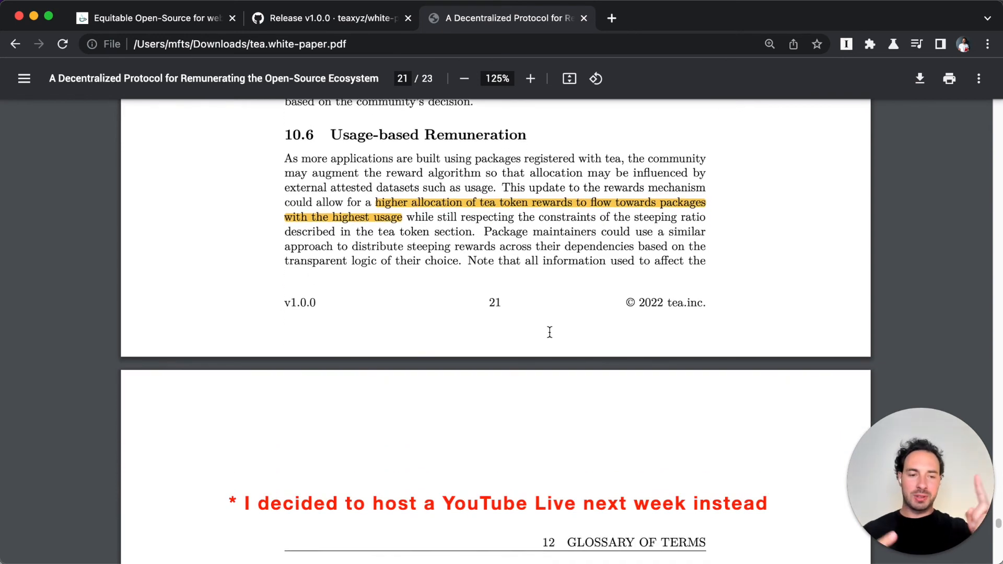
# Scroll through the Acknowledgments, Glossary of Terms and References on page 22, ending back at page 1's title and abstract
pyautogui.scroll(-3)
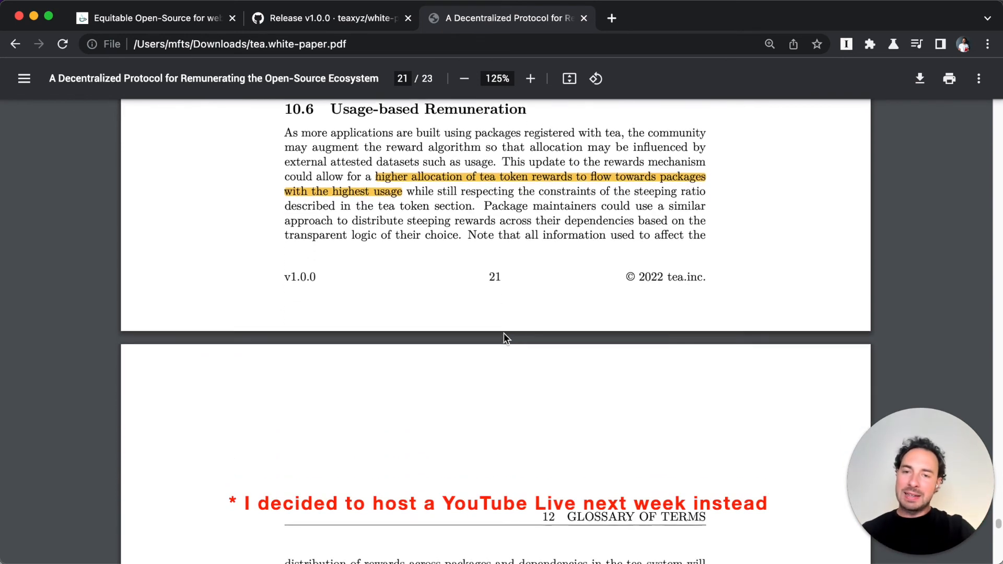
pyautogui.scroll(-3)
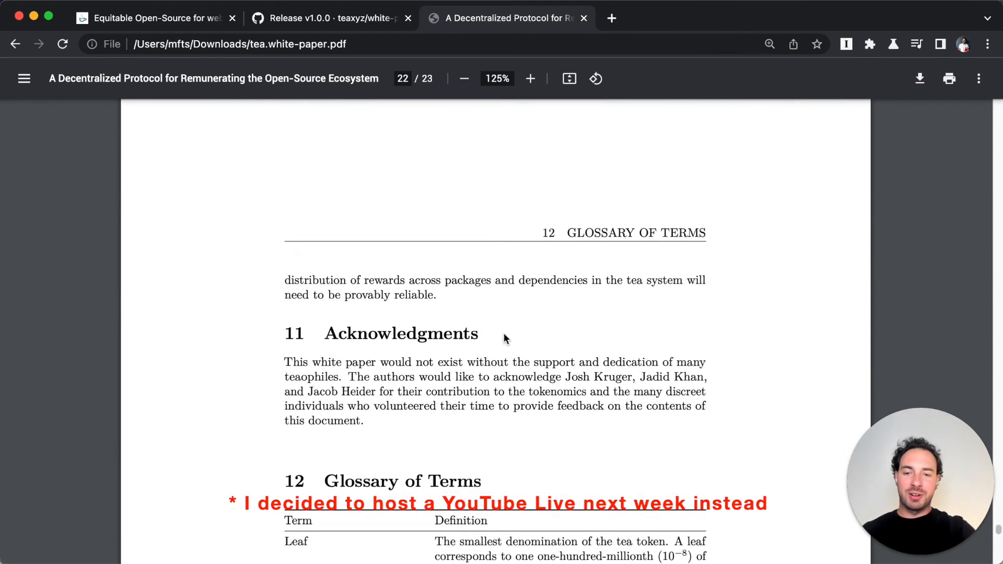
pyautogui.scroll(-3)
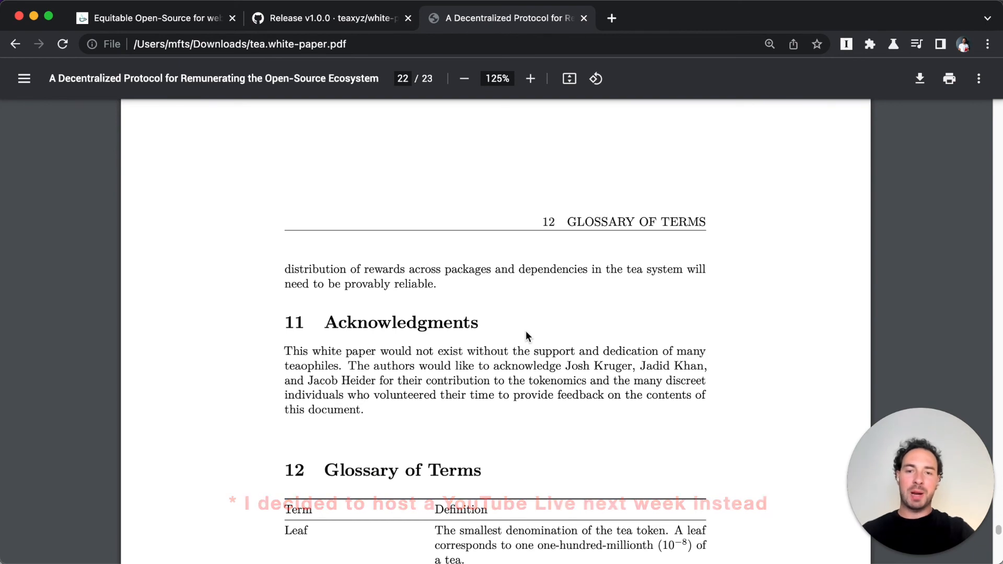
pyautogui.scroll(-3)
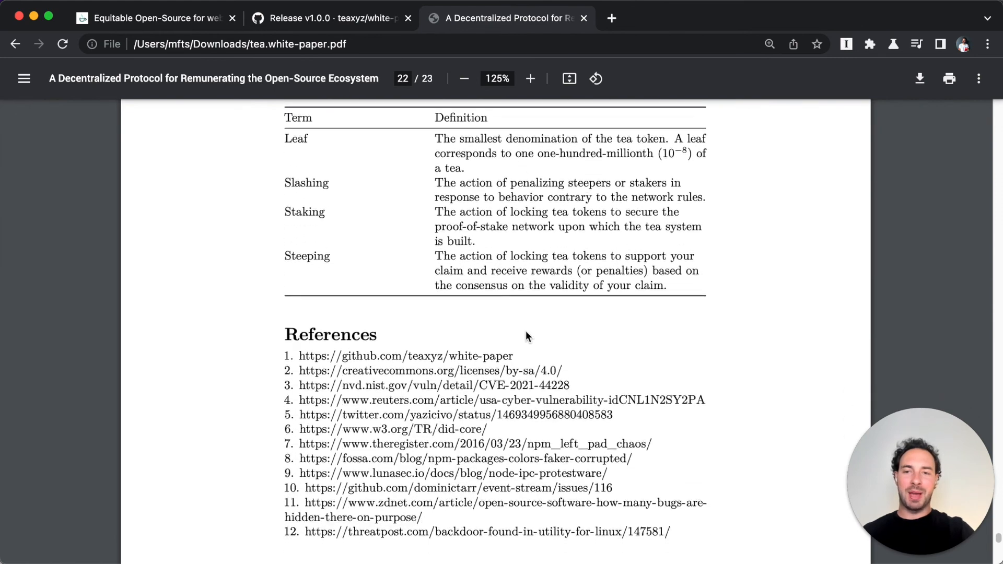
pyautogui.scroll(-3)
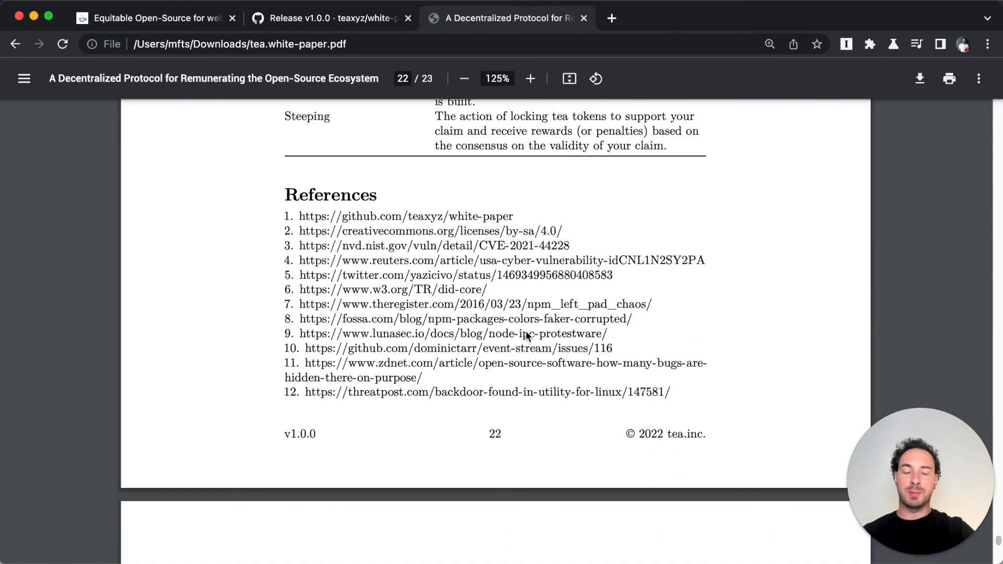
pyautogui.scroll(-3)
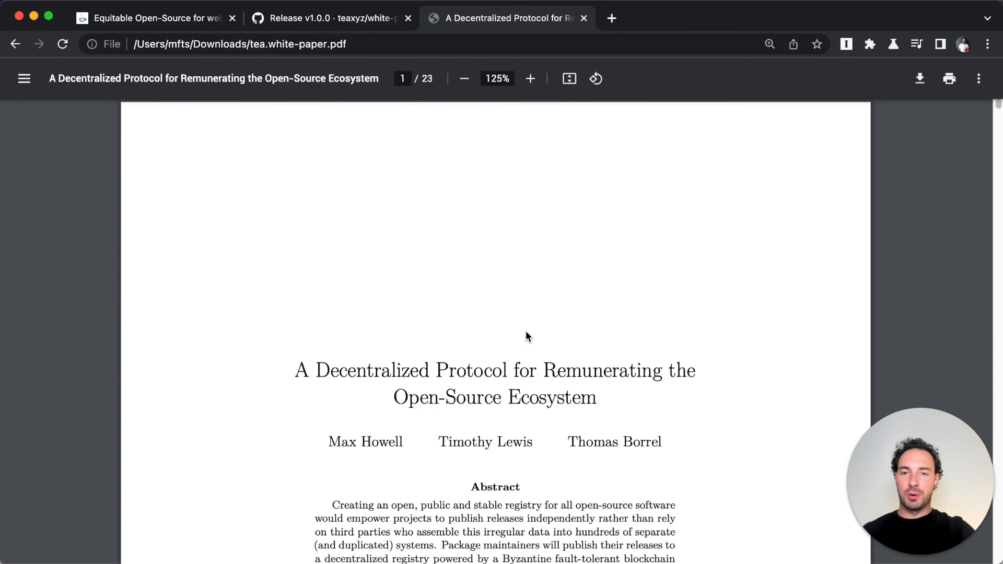
pyautogui.scroll(-3)
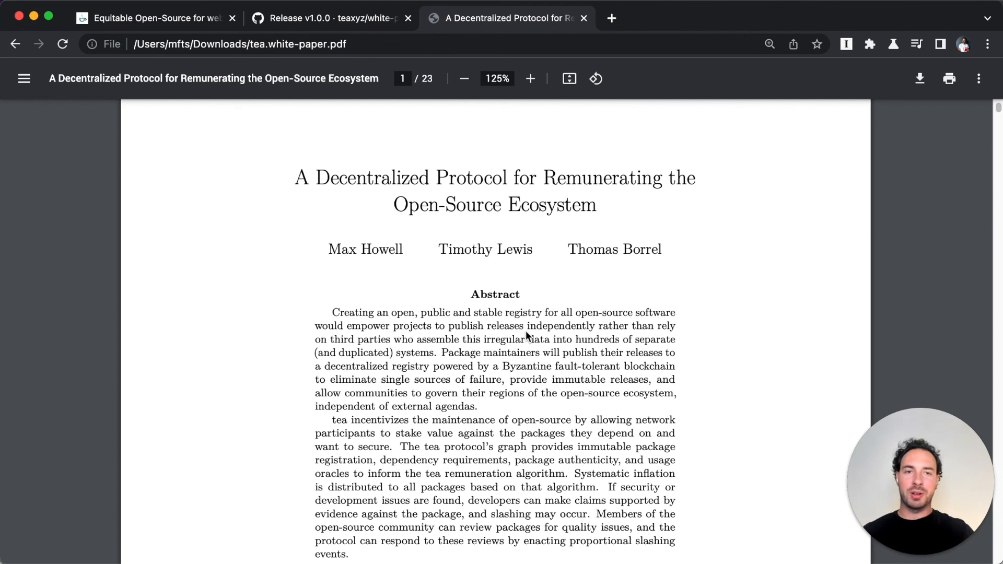
pyautogui.moveTo(559, 273)
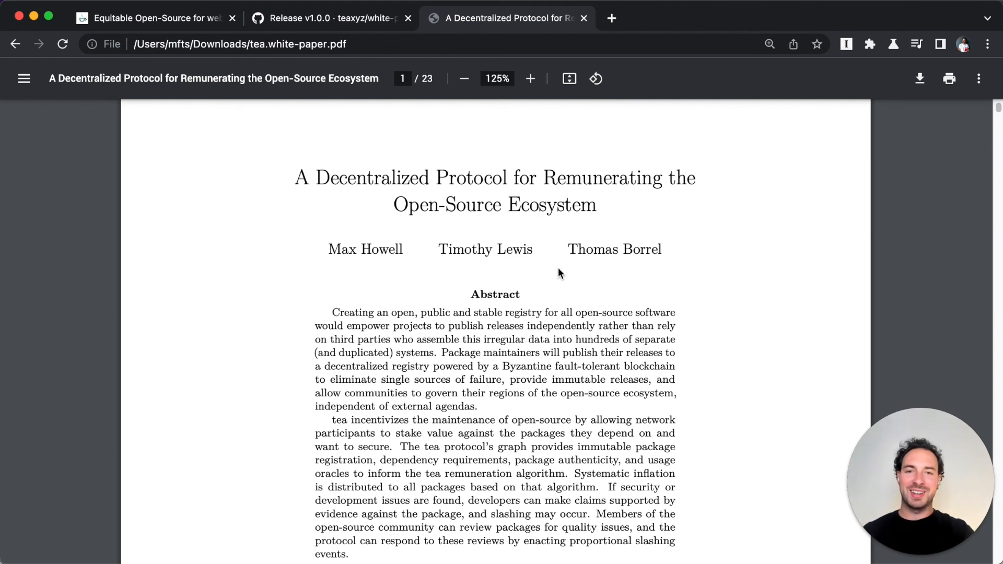